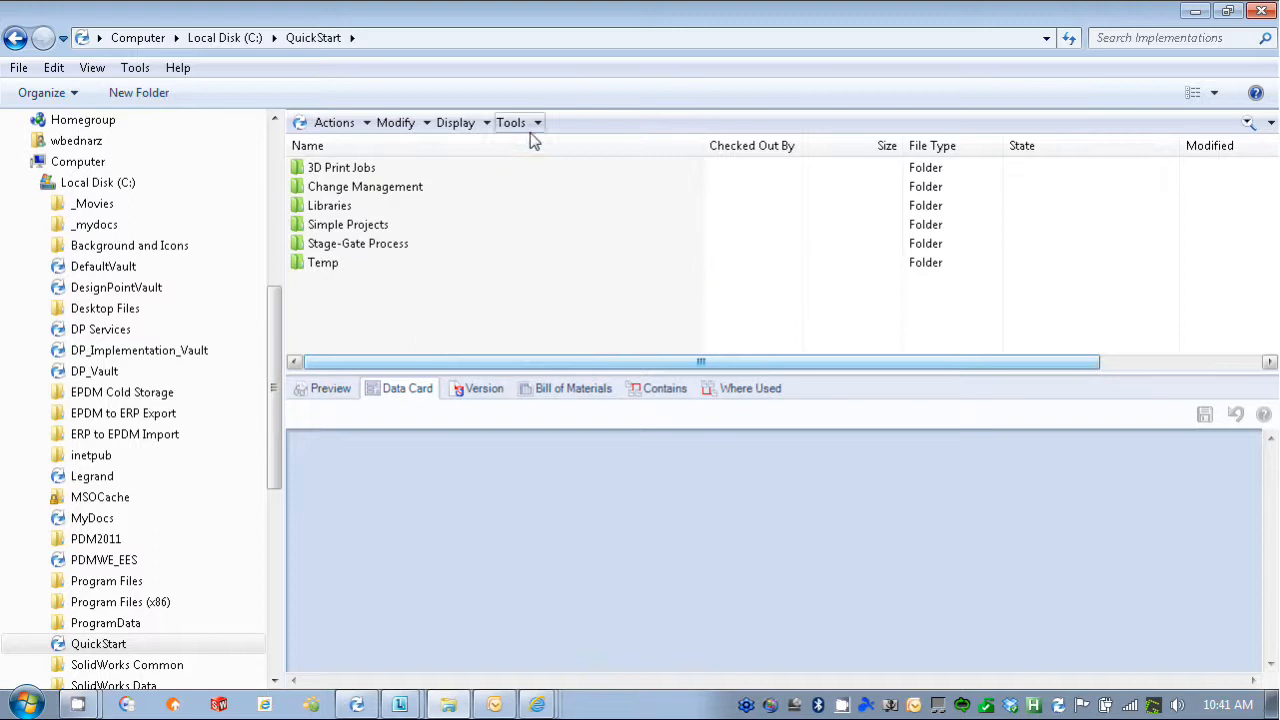
# Launch the Report Generator from the QuickStart vault's Tools menu.
pyautogui.click(515, 122)
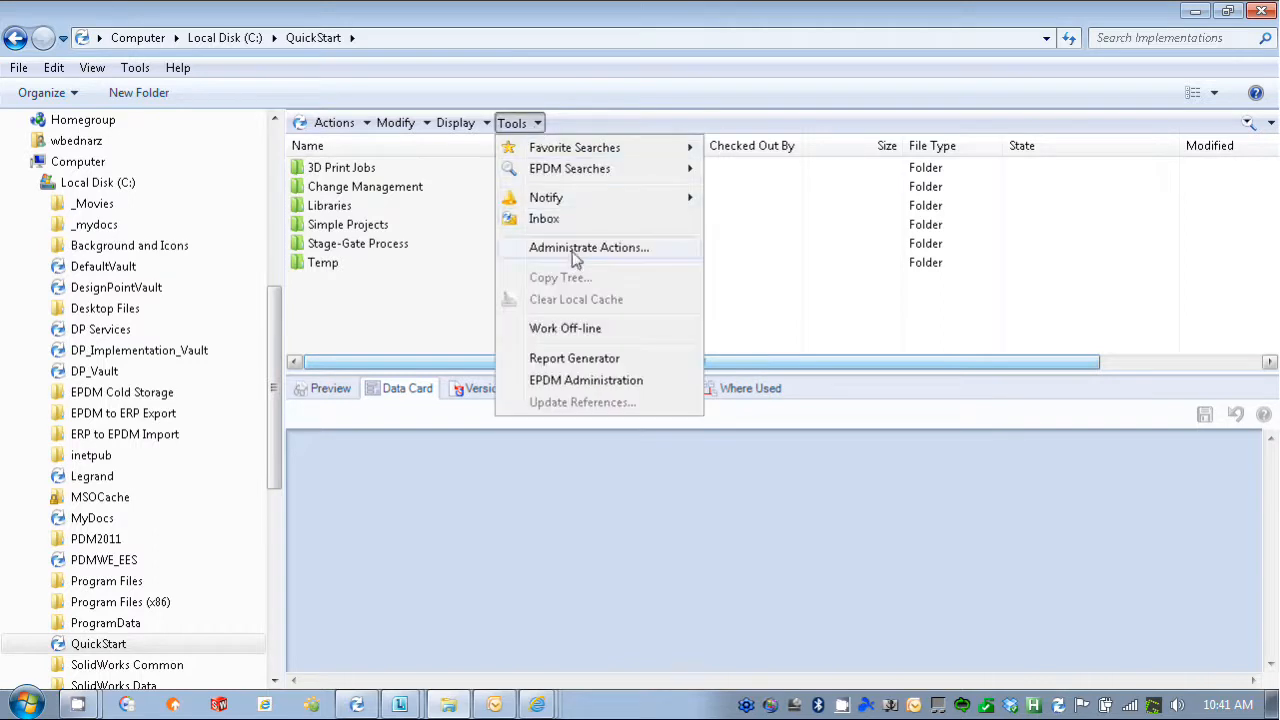
pyautogui.moveTo(575, 358)
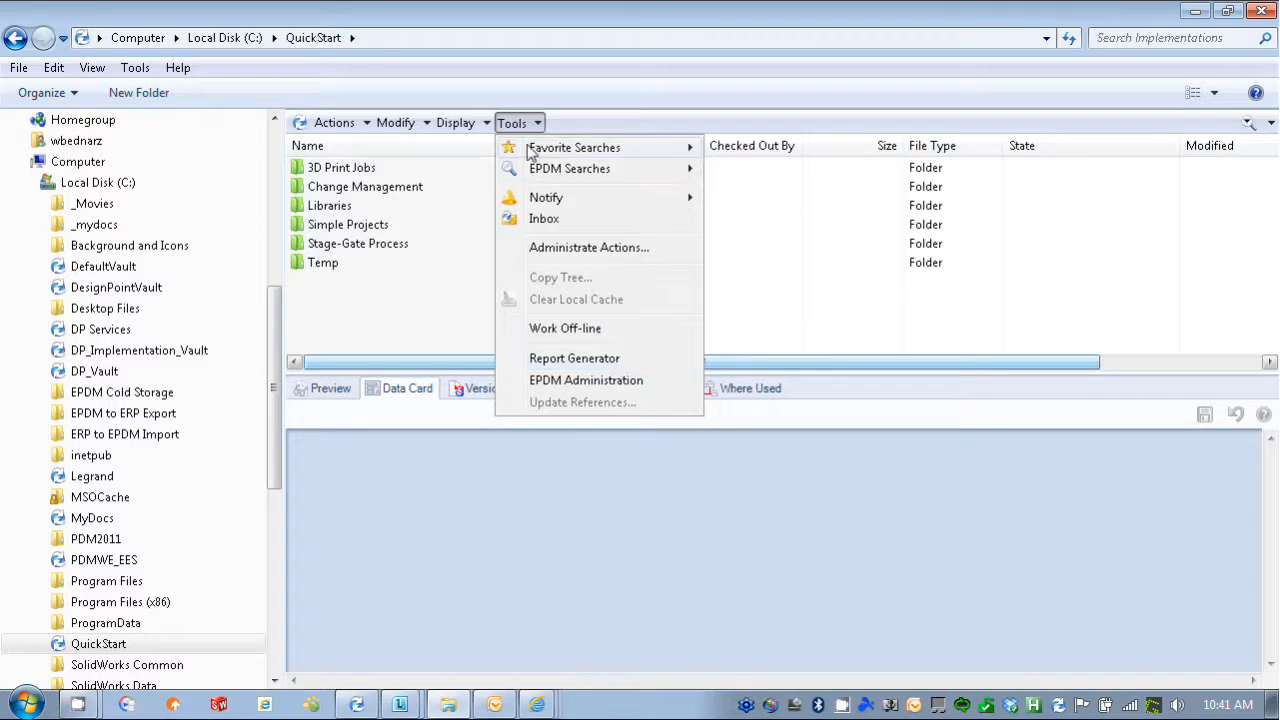
pyautogui.moveTo(585, 358)
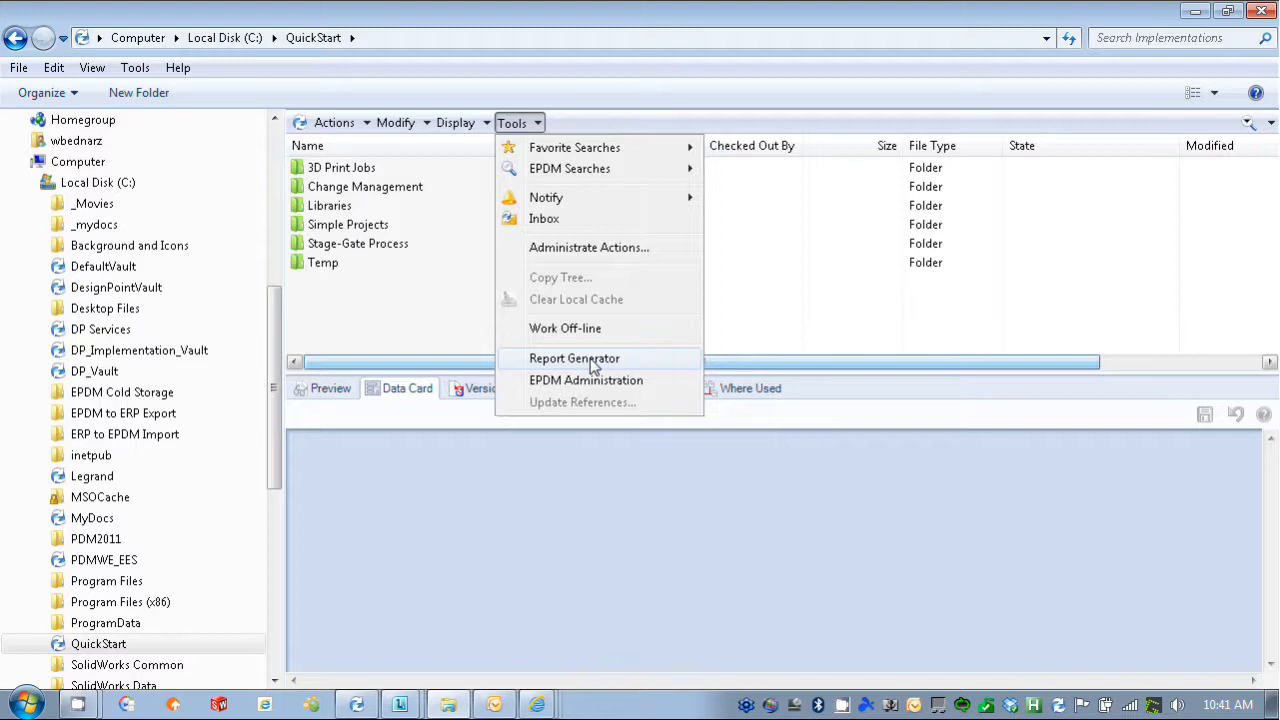
pyautogui.click(574, 358)
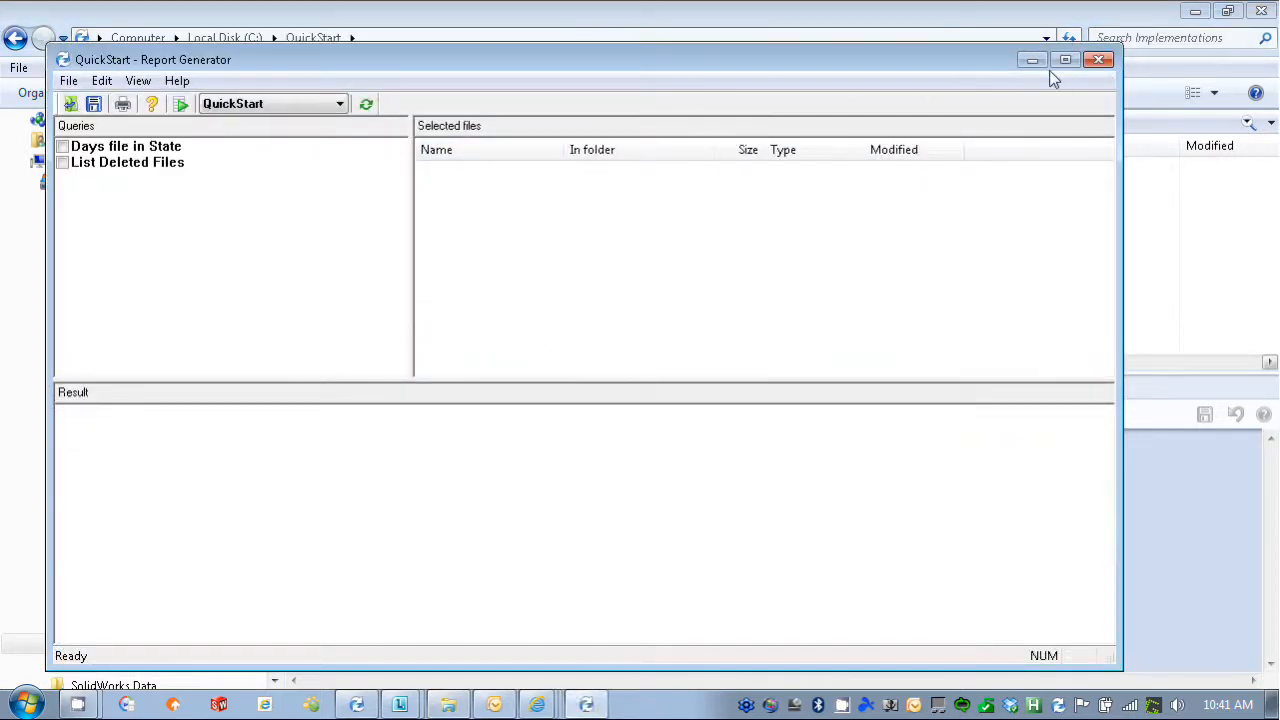
# Maximize the window and import 'List files in specific Workflow.crp', accepting its user rights.
pyautogui.click(1065, 59)
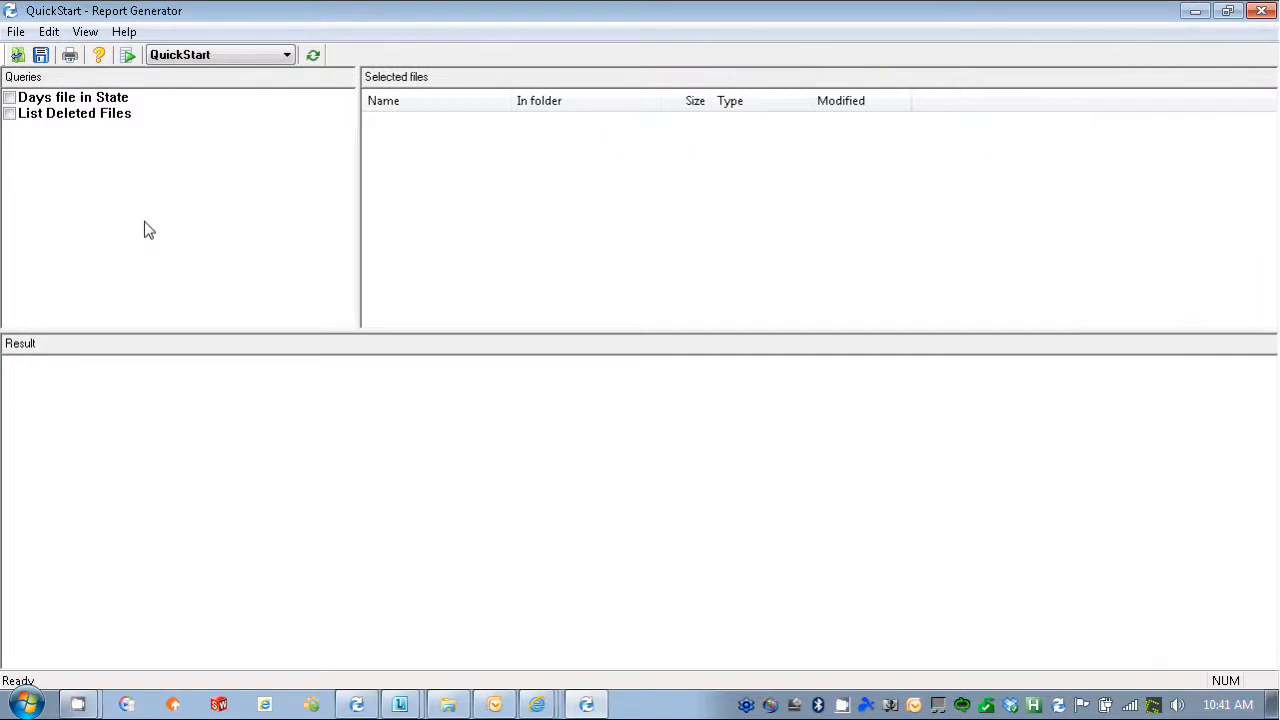
pyautogui.moveTo(128, 150)
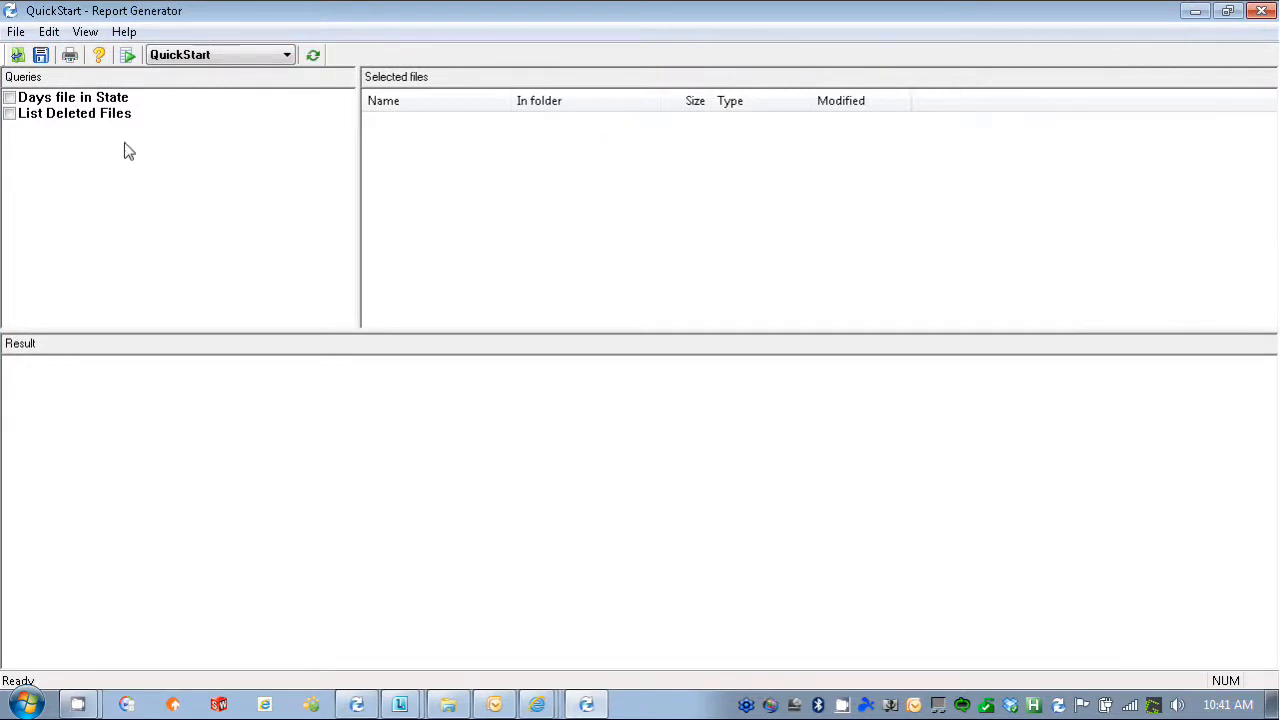
pyautogui.moveTo(36, 138)
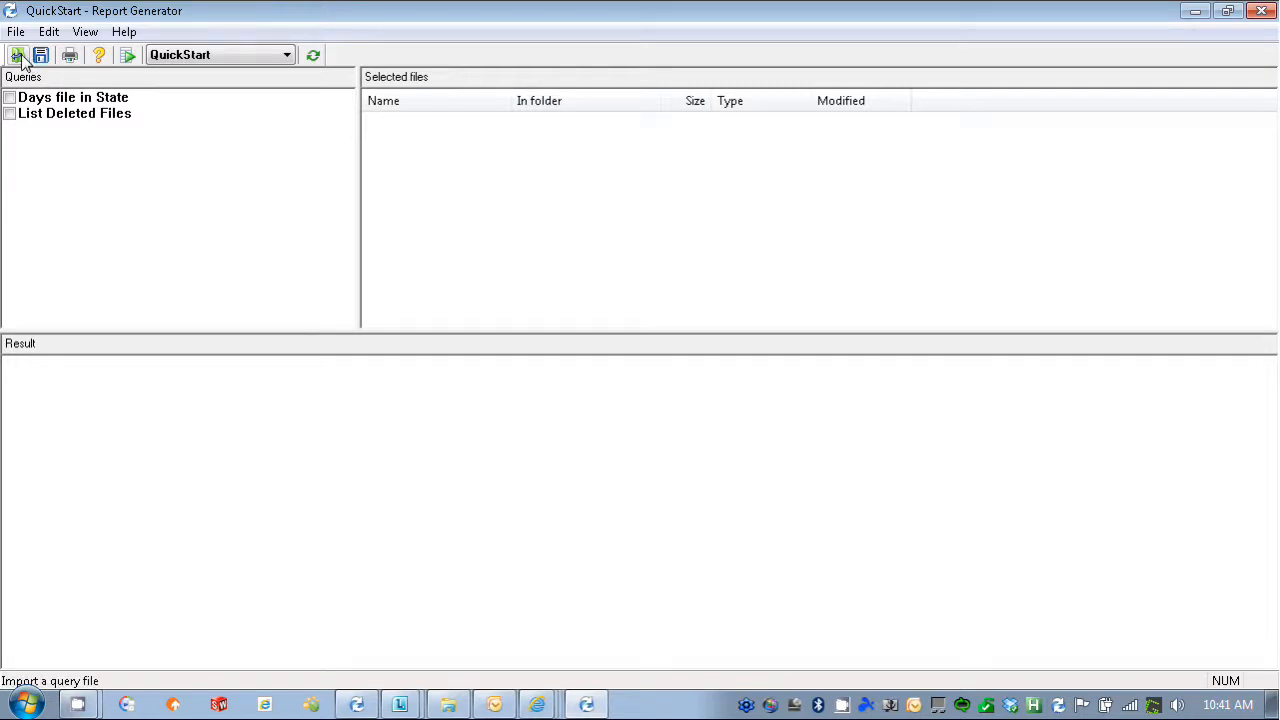
pyautogui.click(18, 55)
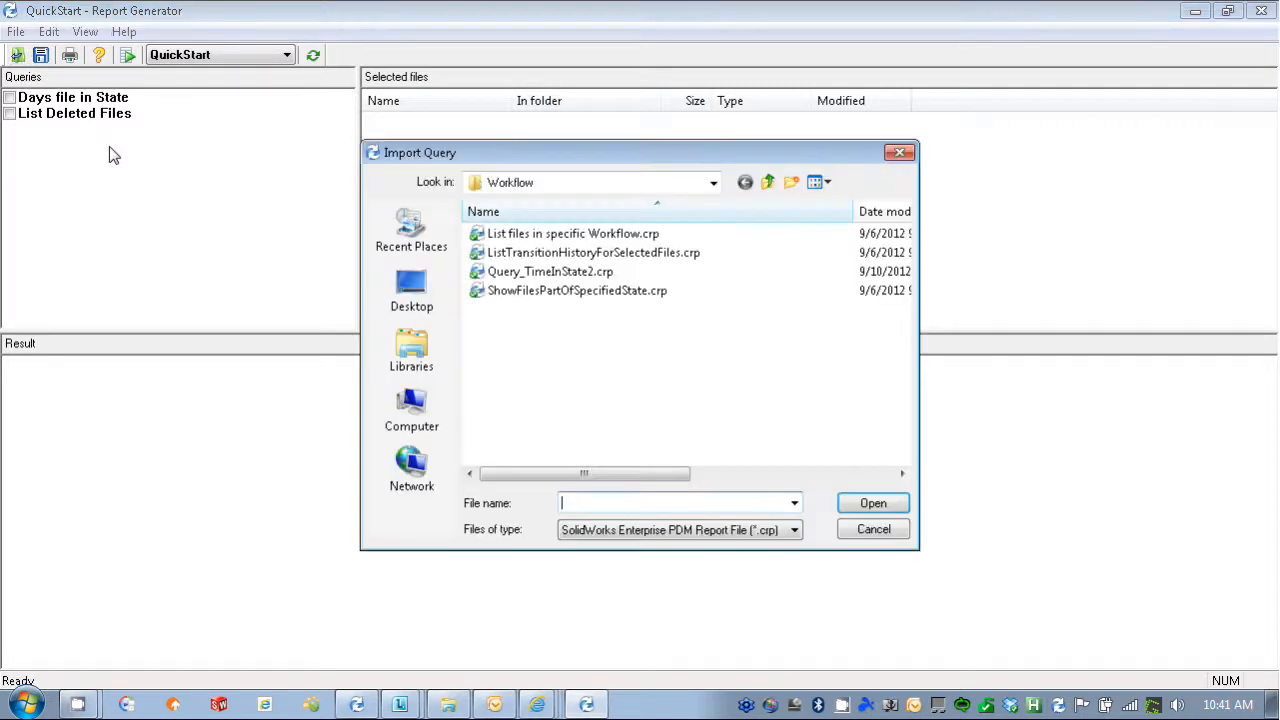
pyautogui.moveTo(573, 233)
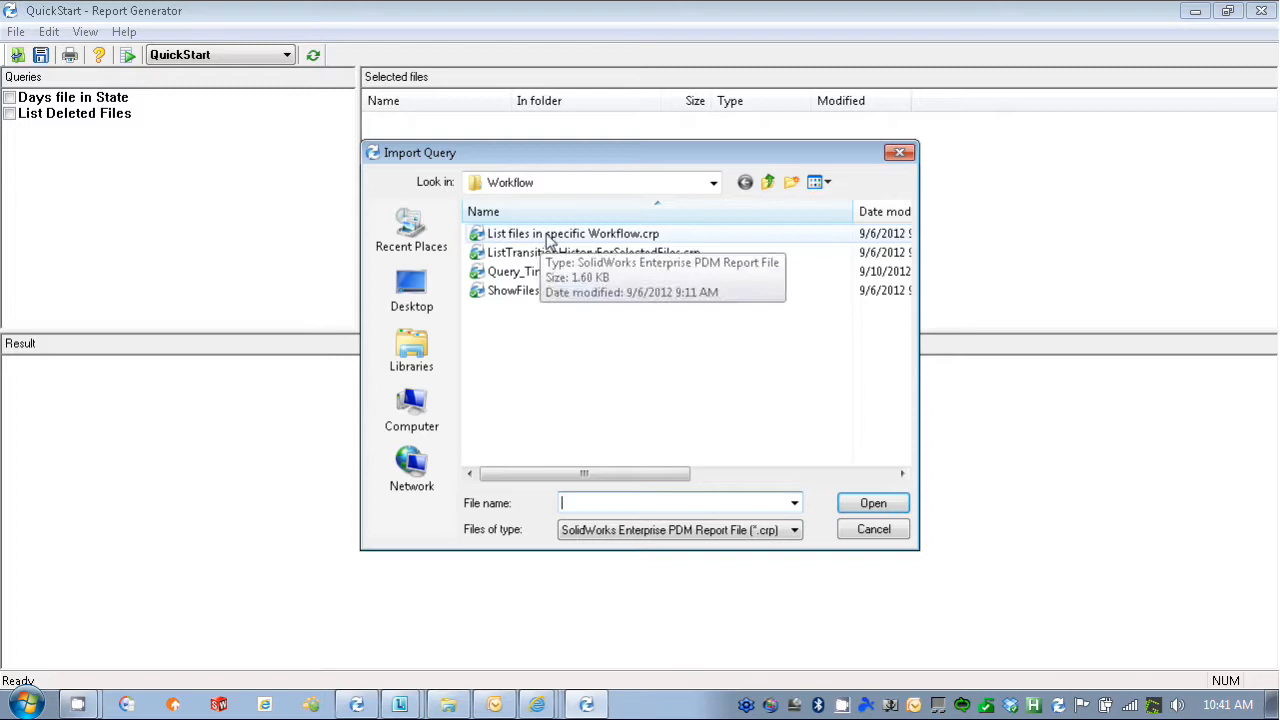
pyautogui.click(573, 233)
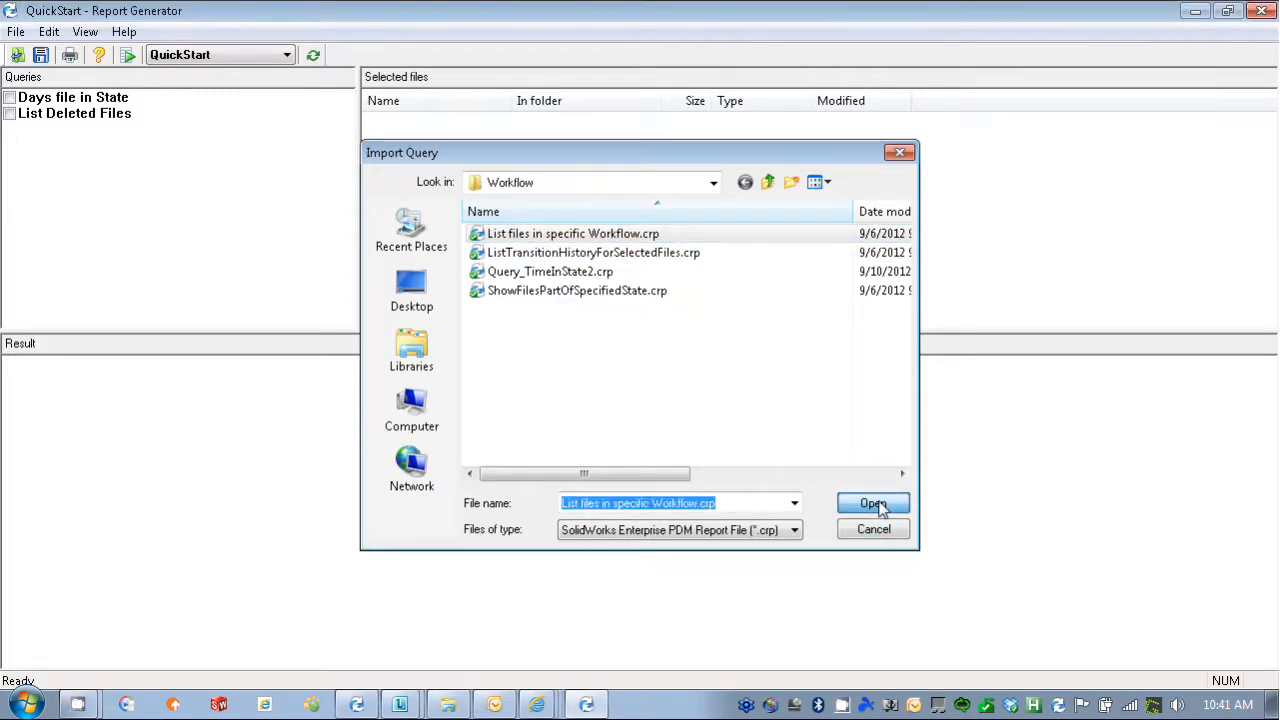
pyautogui.click(872, 503)
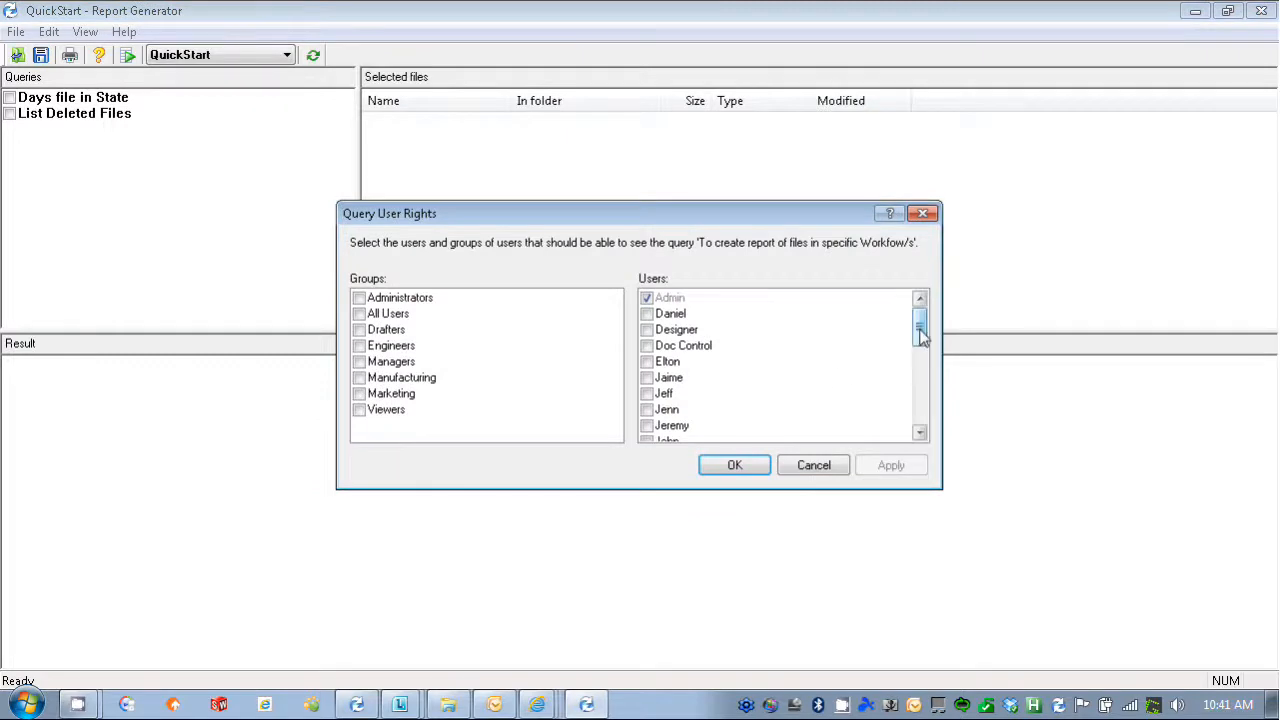
pyautogui.moveTo(365, 318)
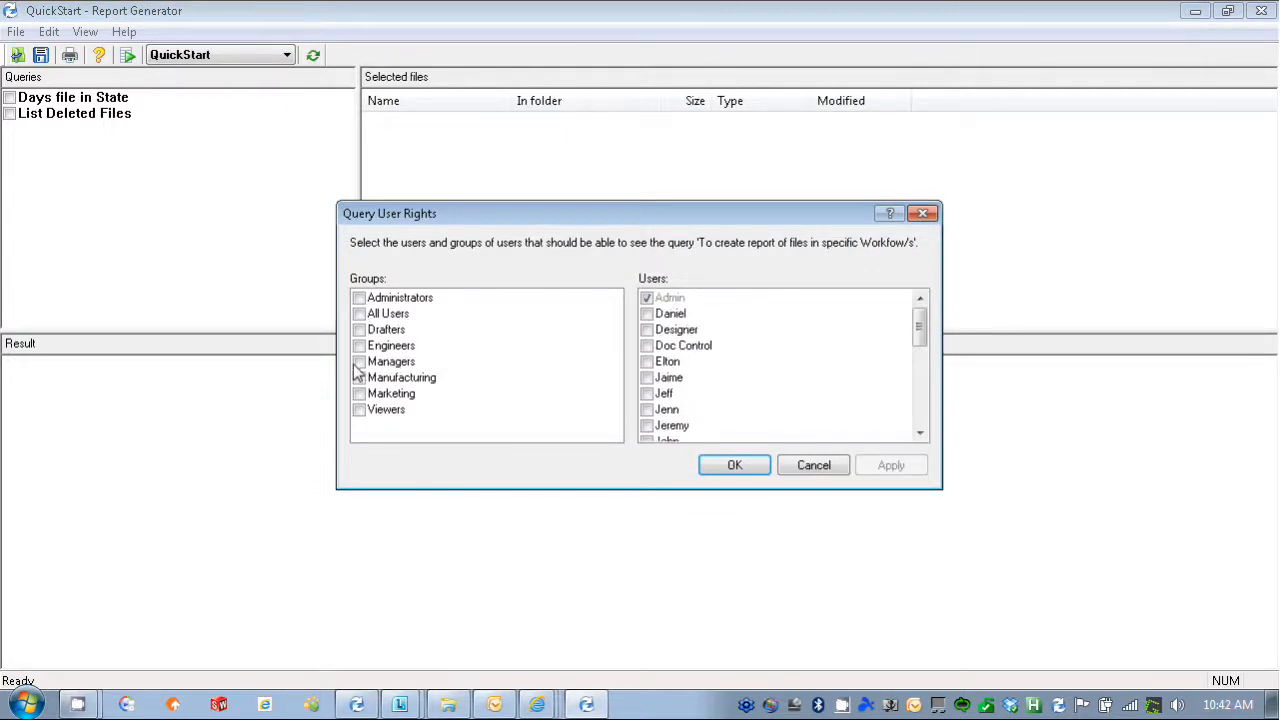
pyautogui.scroll(-3)
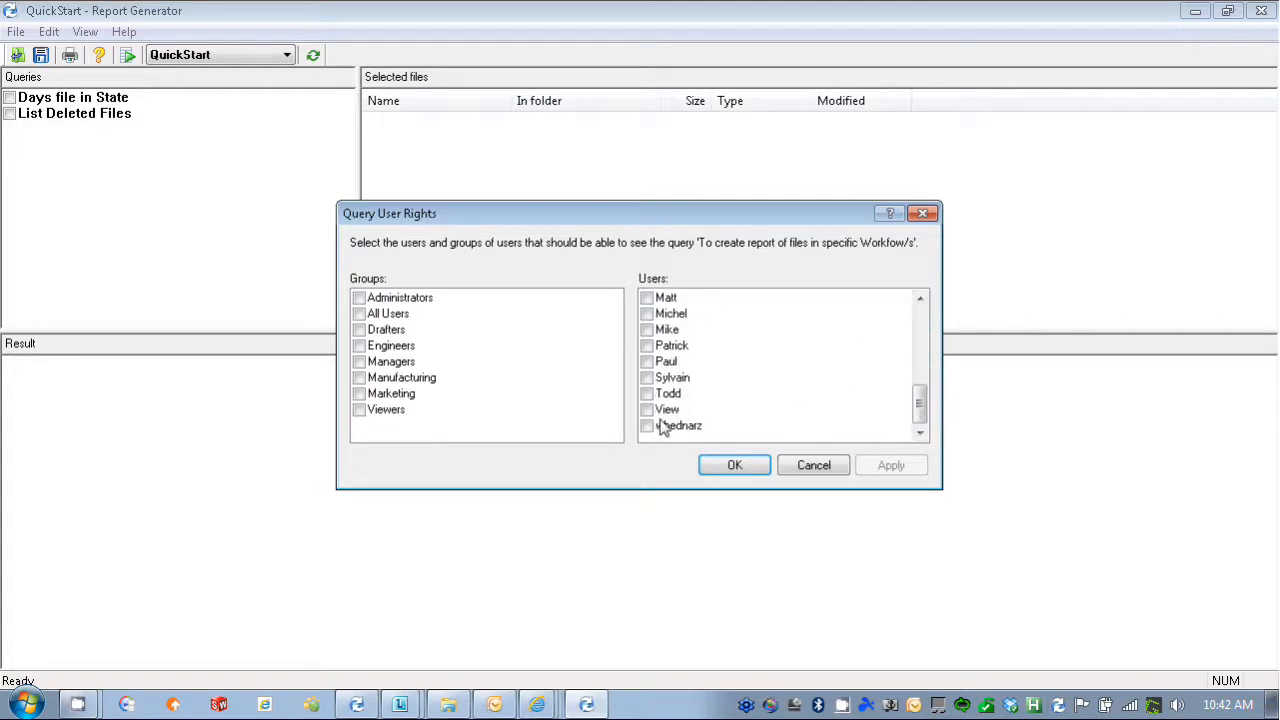
pyautogui.click(734, 465)
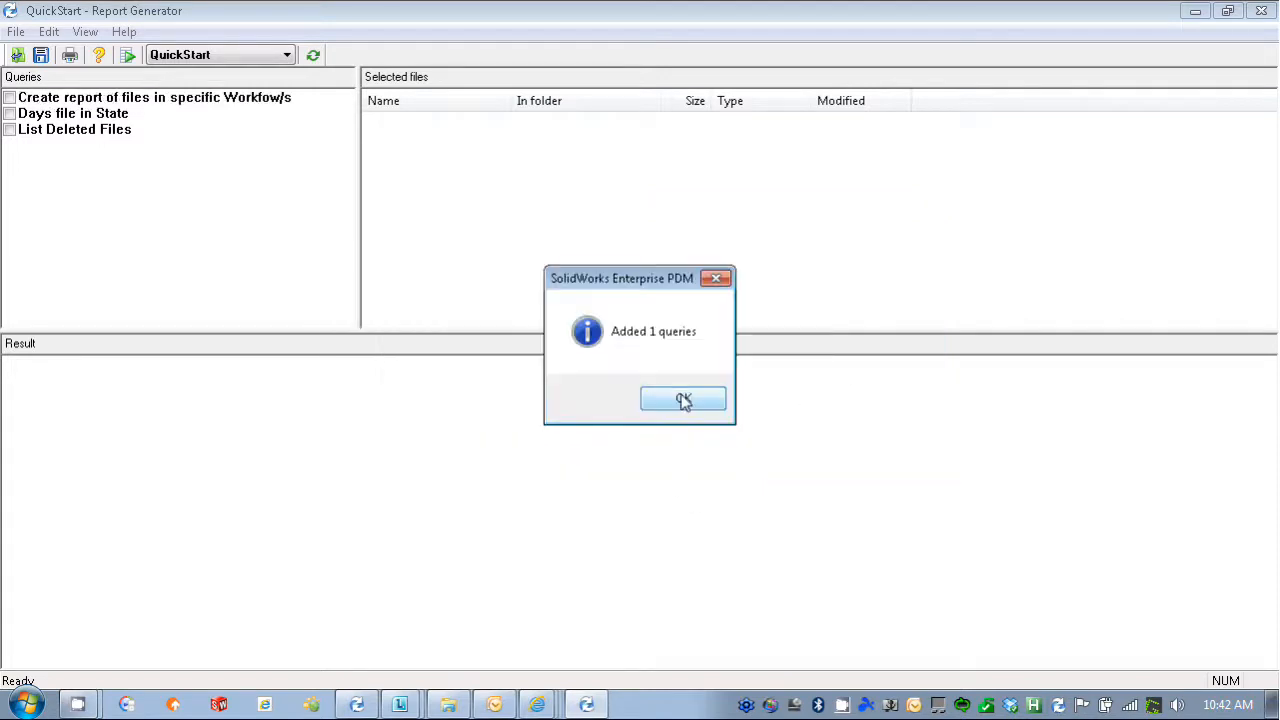
pyautogui.moveTo(518, 328)
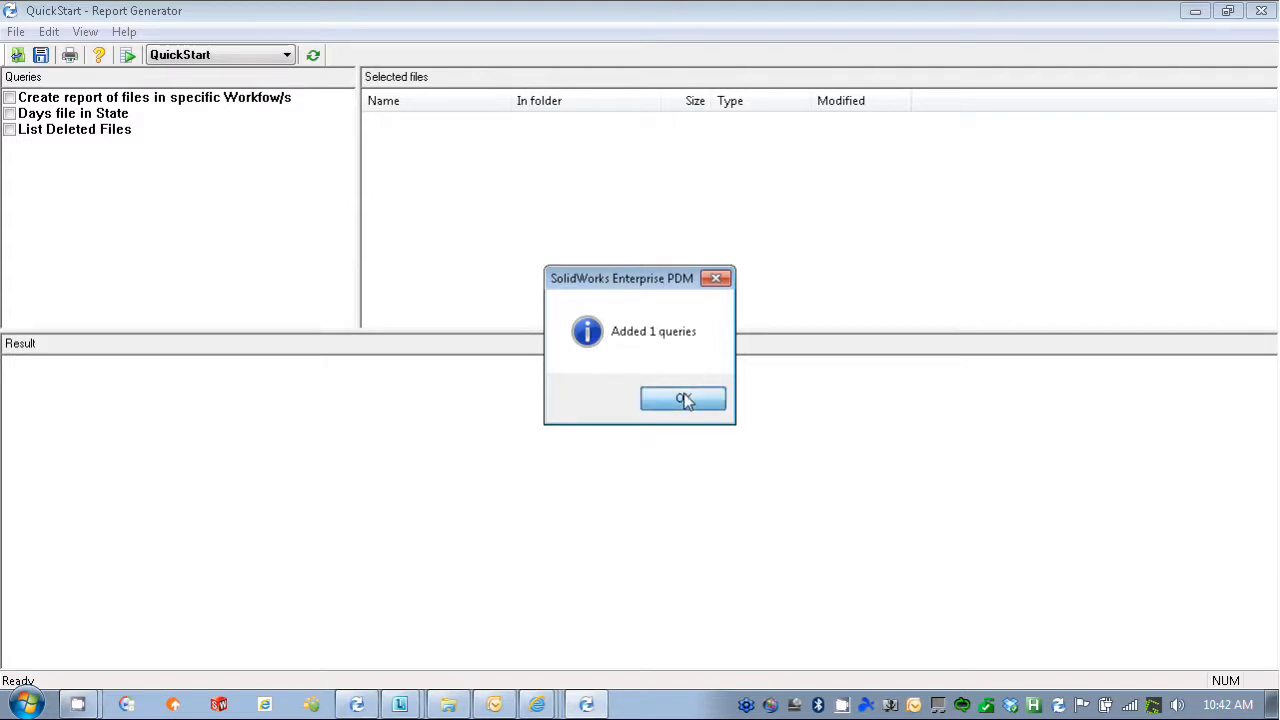
# Dismiss the 'Added 1 queries' message and tick 'Create report of files in specific Workflow/s'.
pyautogui.click(683, 398)
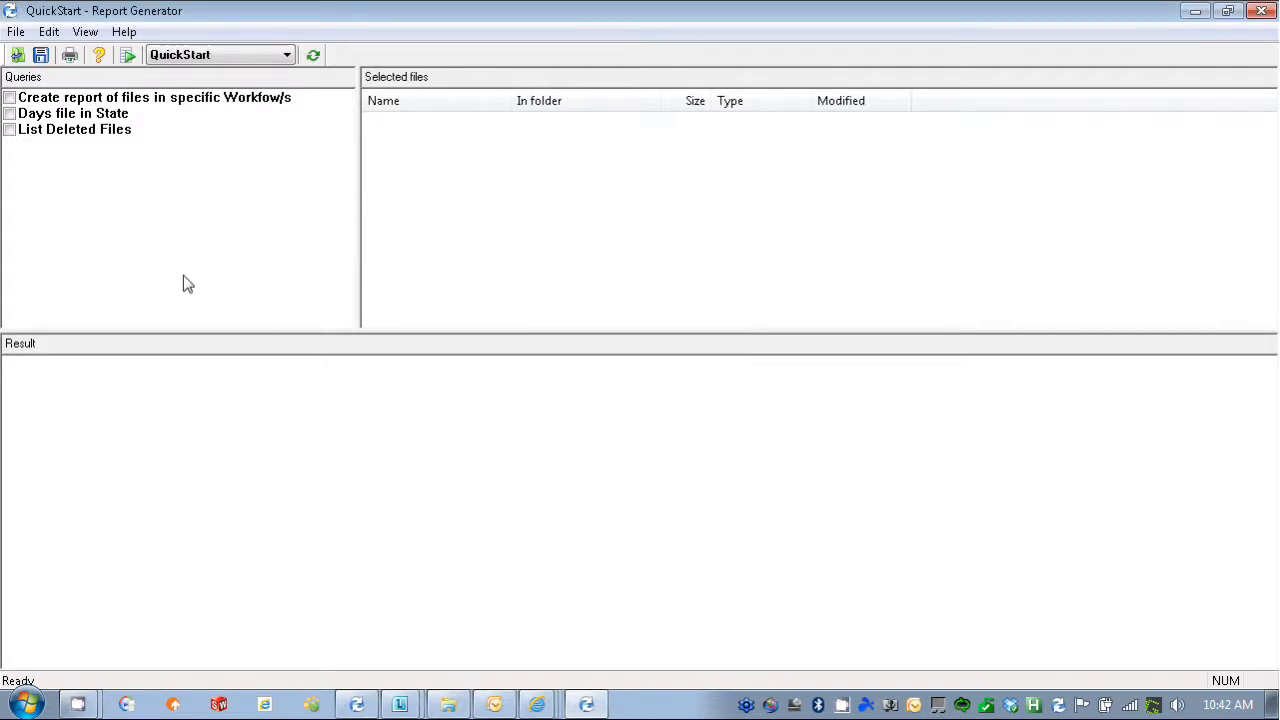
pyautogui.moveTo(25, 115)
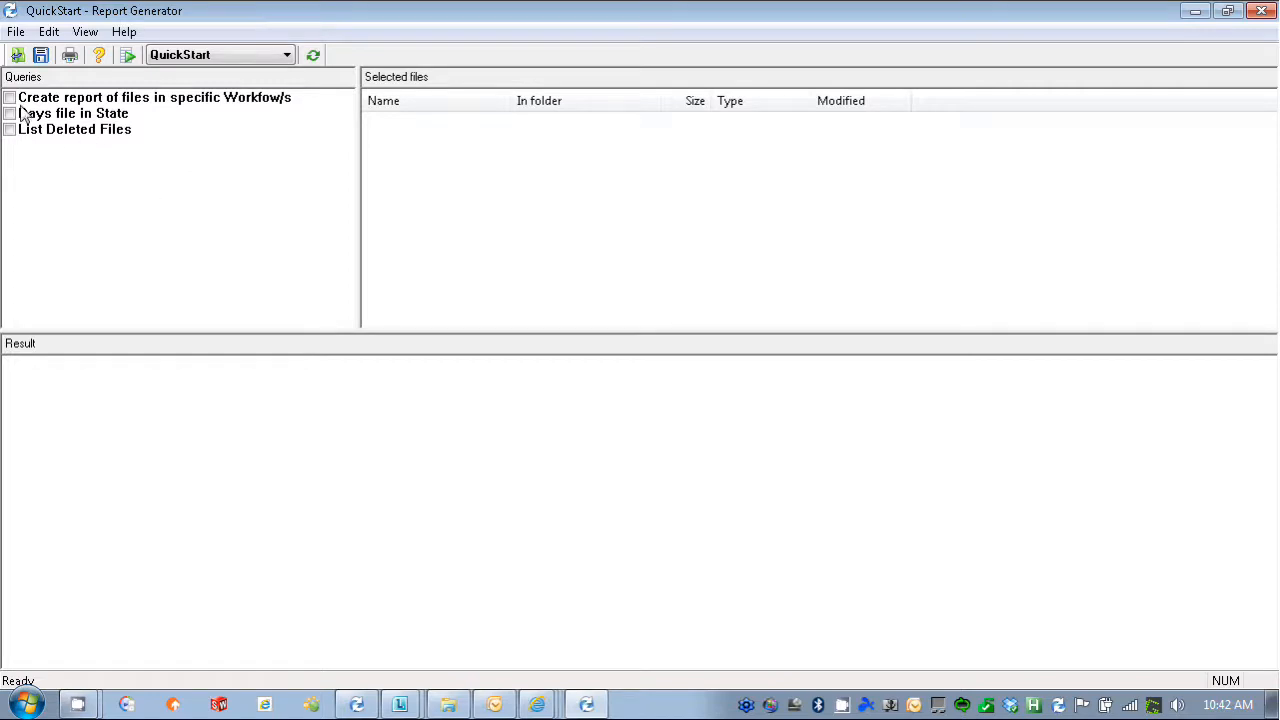
pyautogui.moveTo(113, 196)
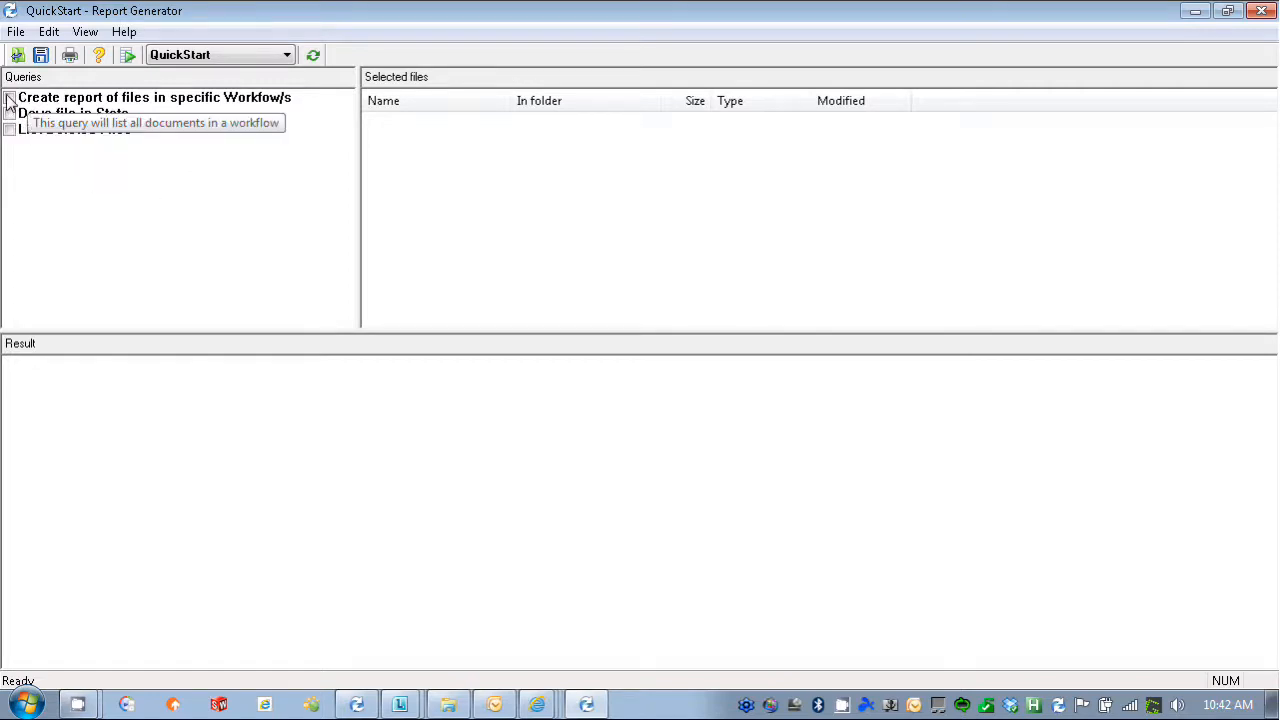
pyautogui.click(154, 97)
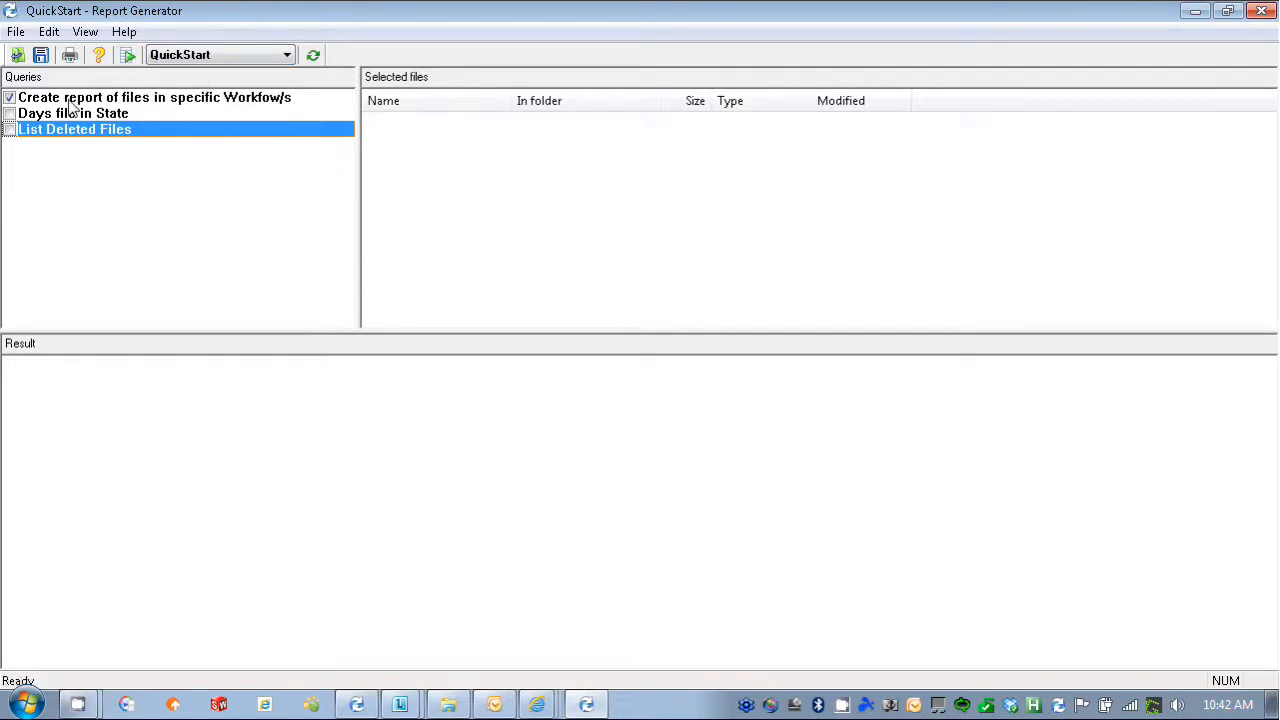
pyautogui.moveTo(215, 108)
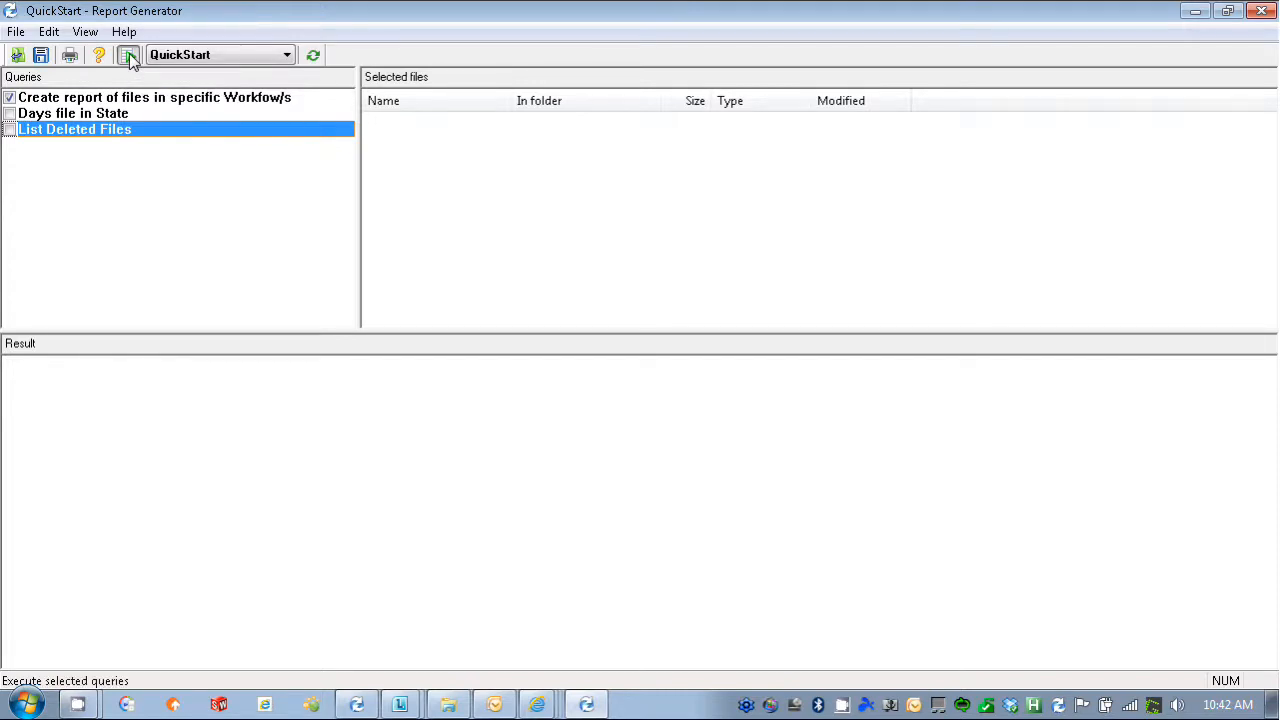
# Run the workflow query with the workflow name filter %Design%.
pyautogui.click(128, 55)
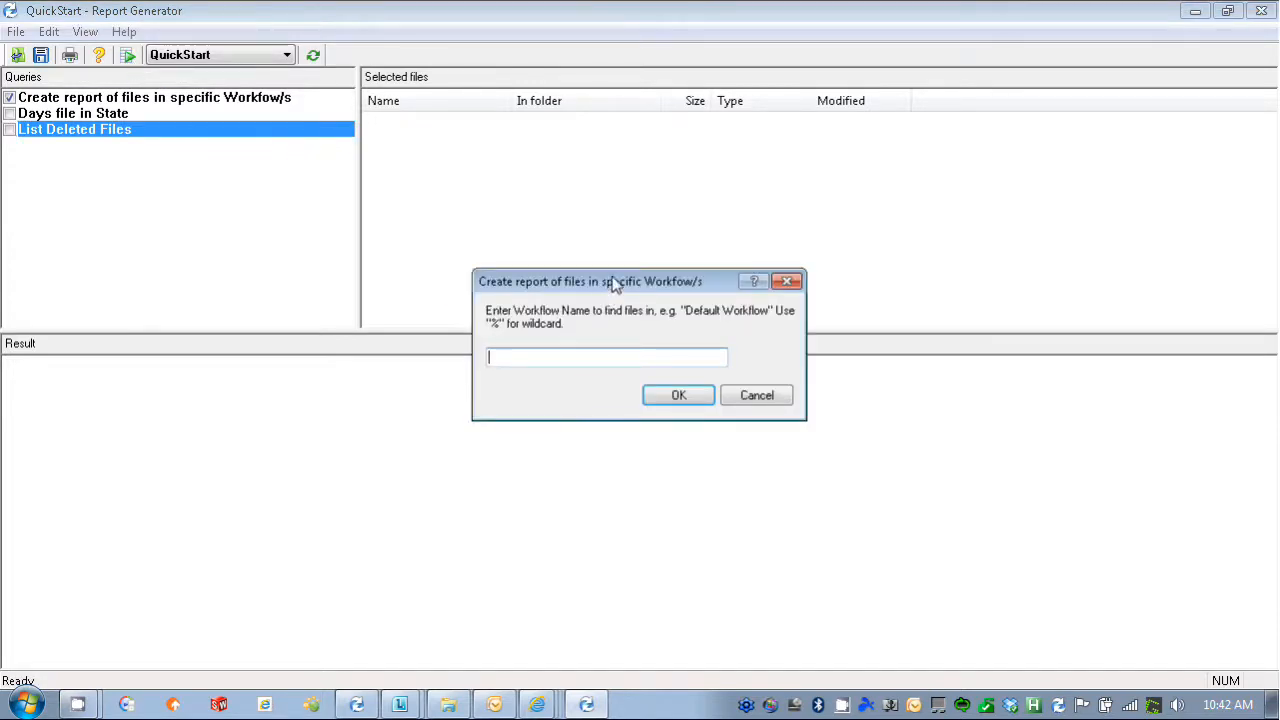
pyautogui.moveTo(615, 367)
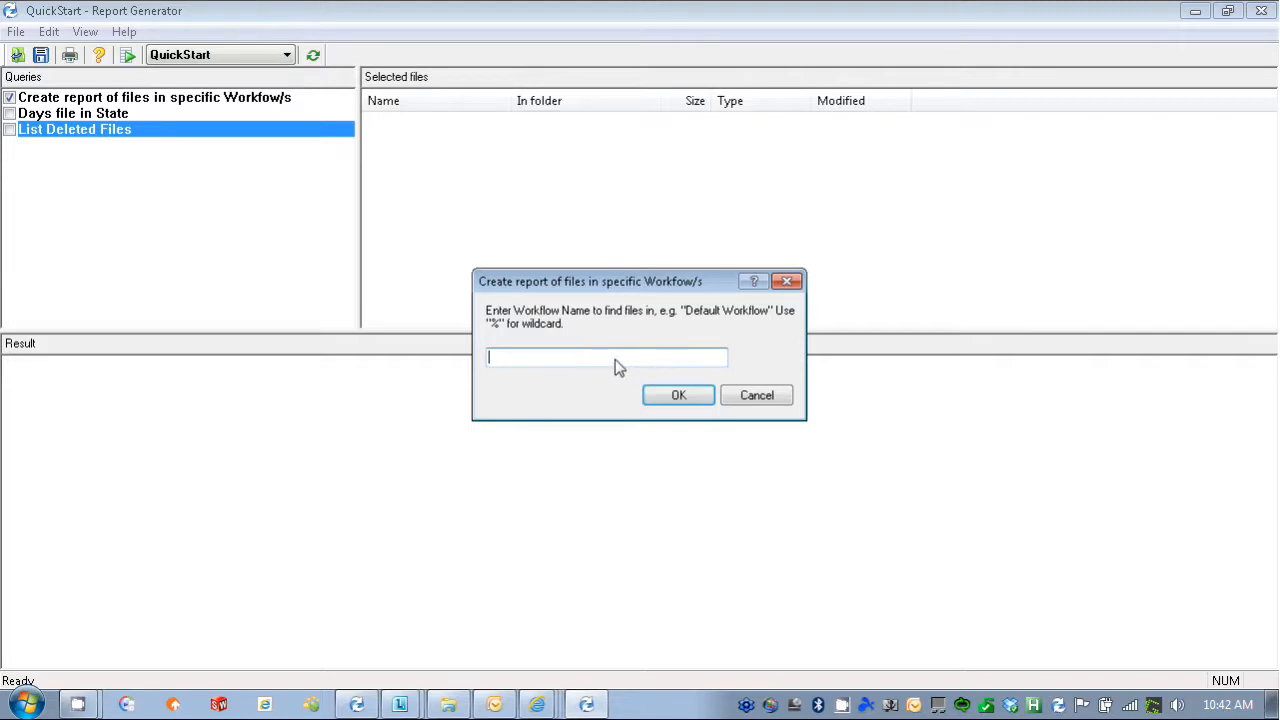
pyautogui.write('%')
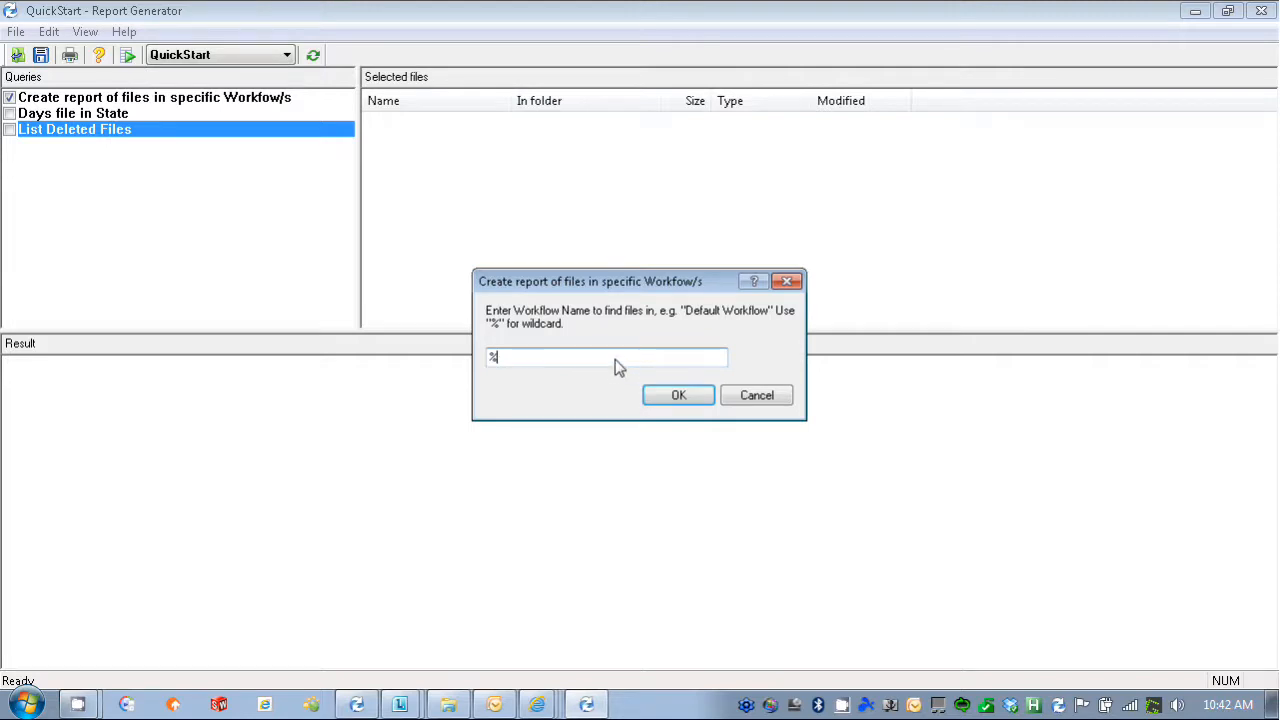
pyautogui.write('Design')
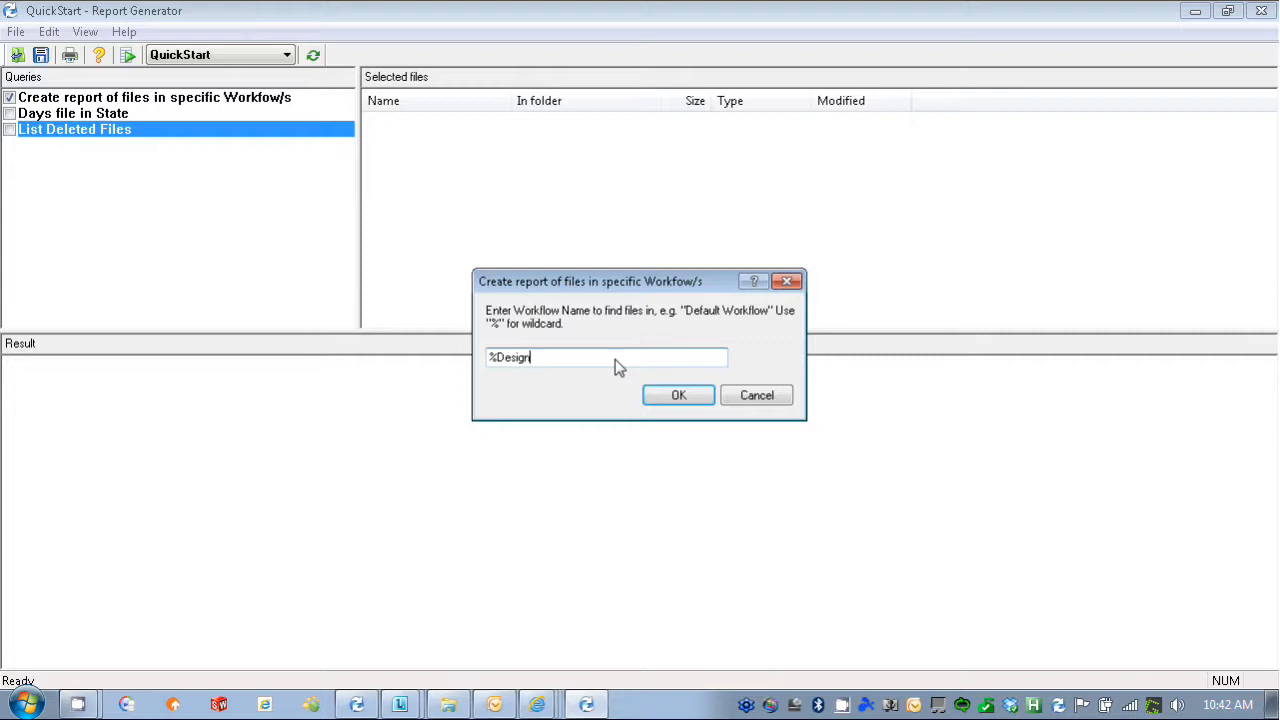
pyautogui.write('%')
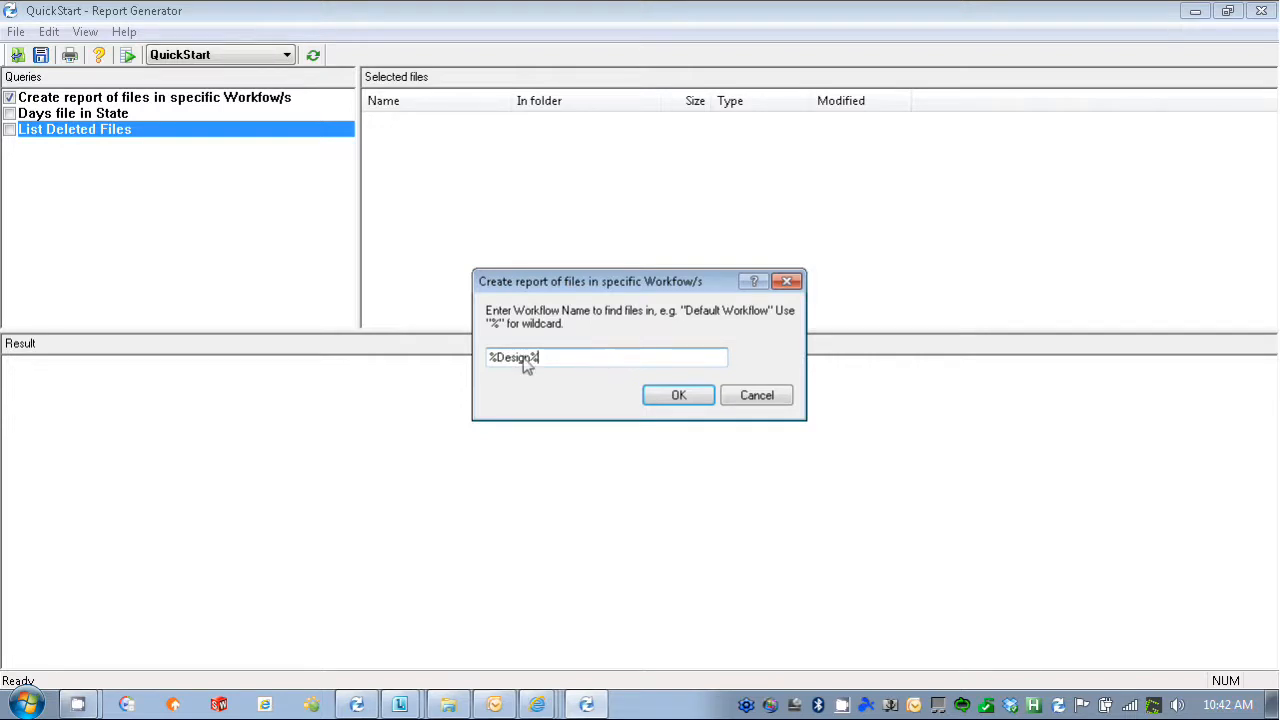
pyautogui.moveTo(520, 430)
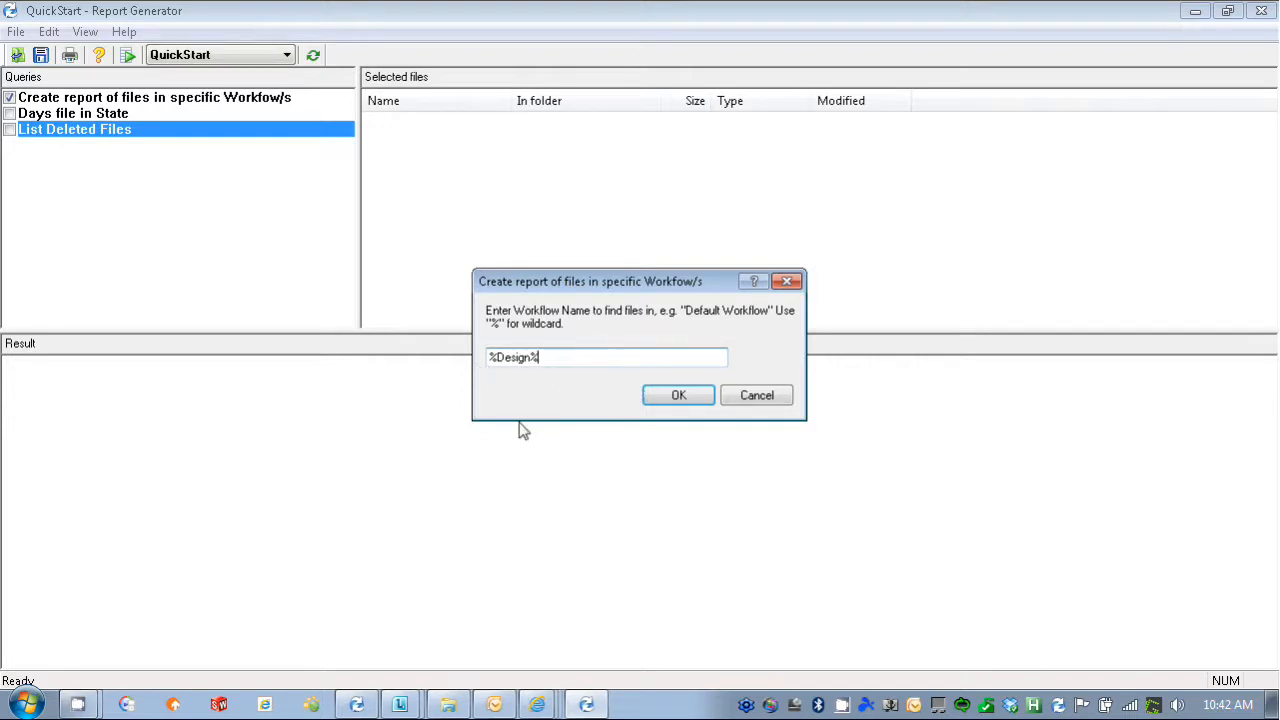
pyautogui.moveTo(495, 368)
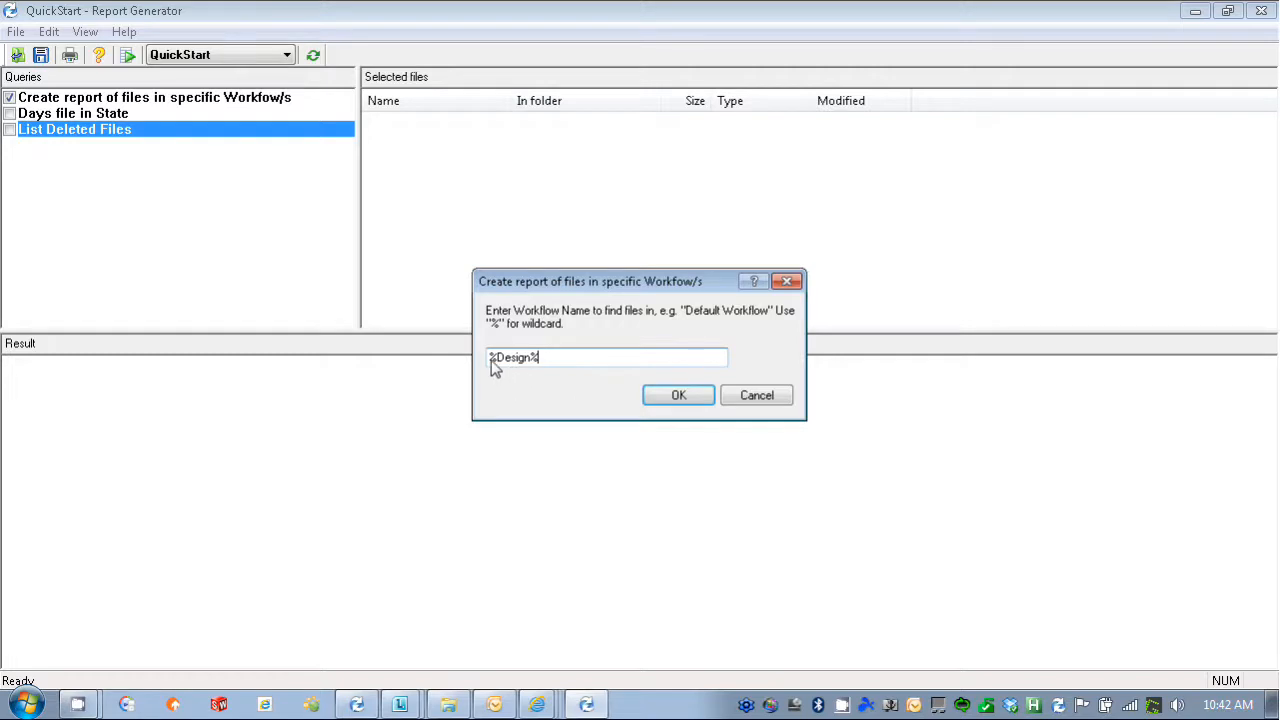
pyautogui.moveTo(620, 350)
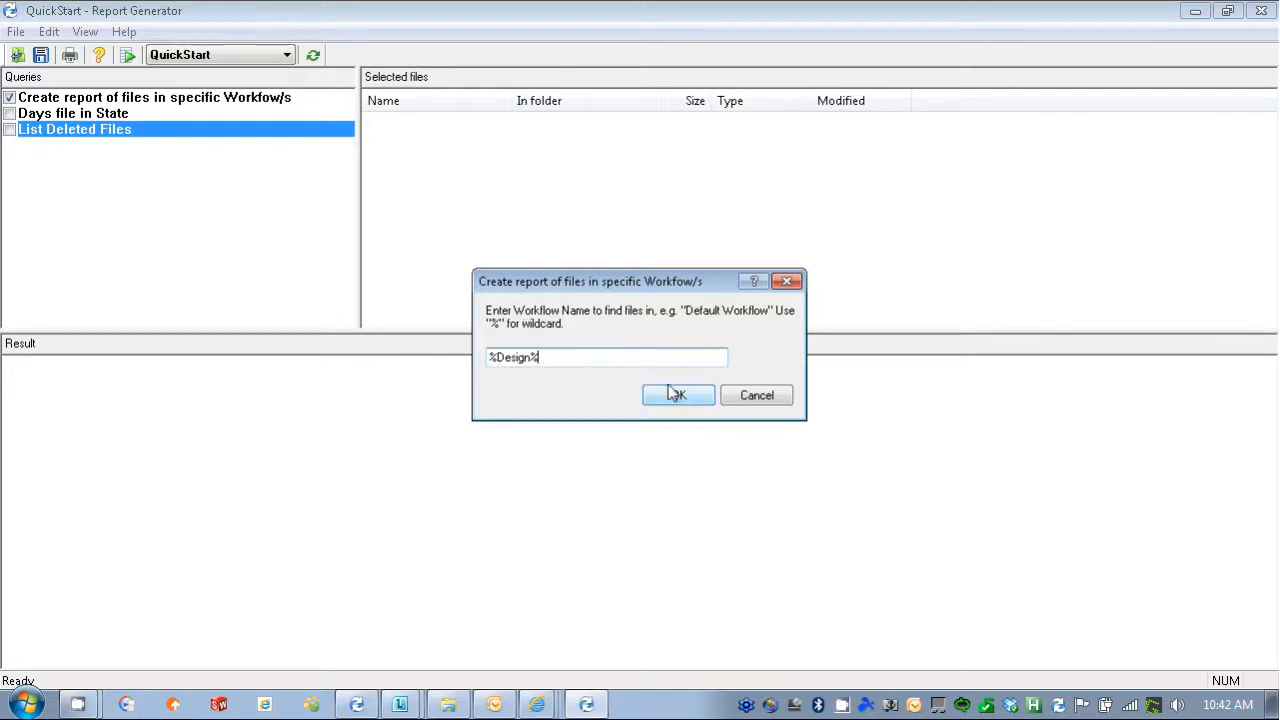
pyautogui.moveTo(678, 395)
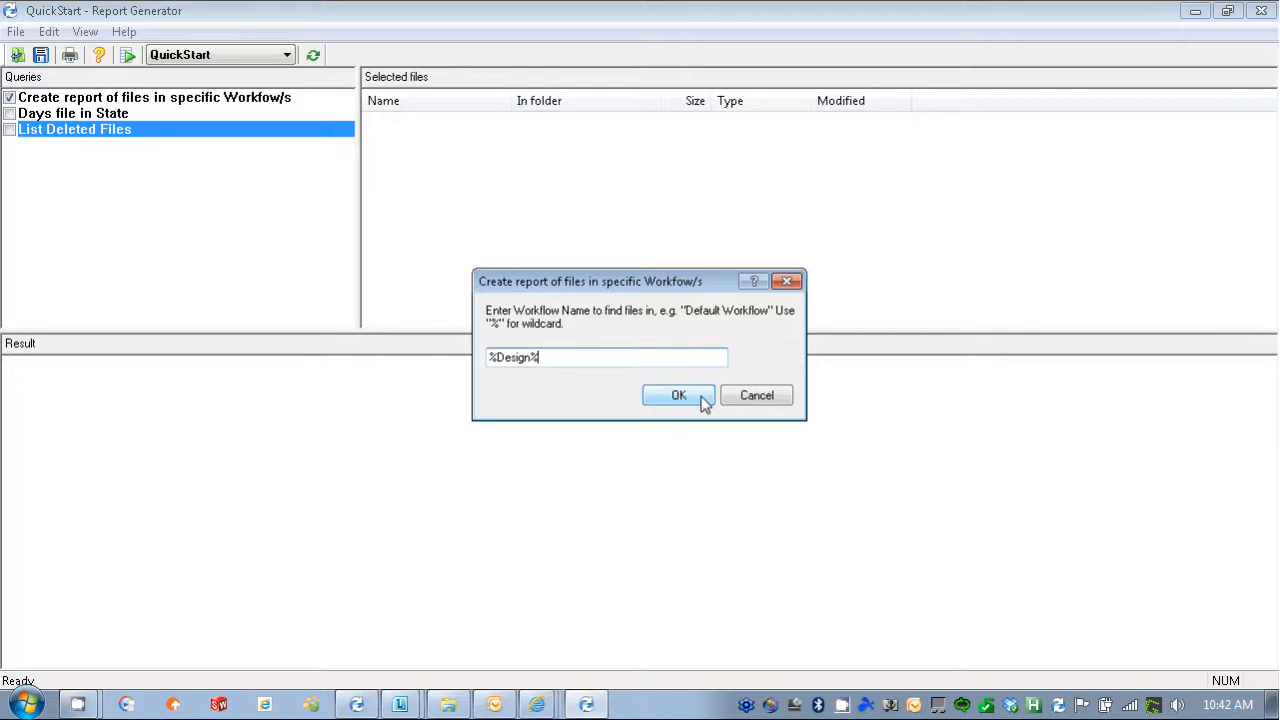
pyautogui.click(678, 395)
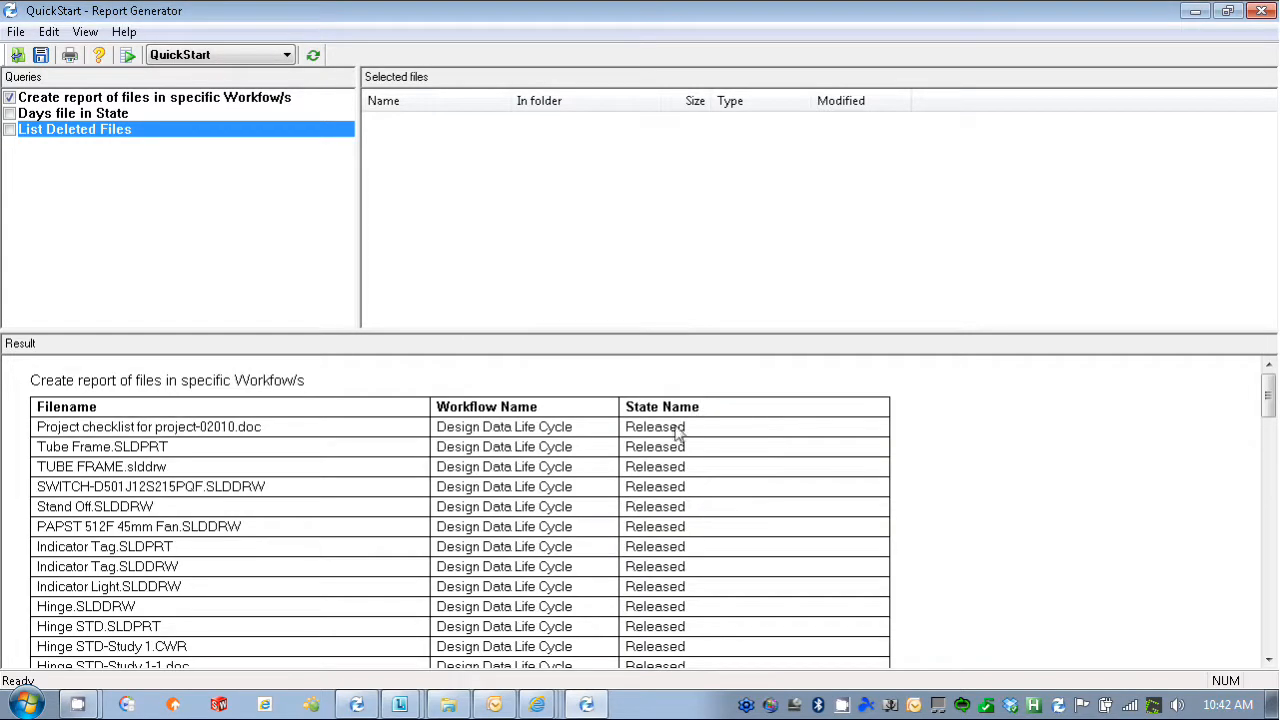
pyautogui.moveTo(563, 583)
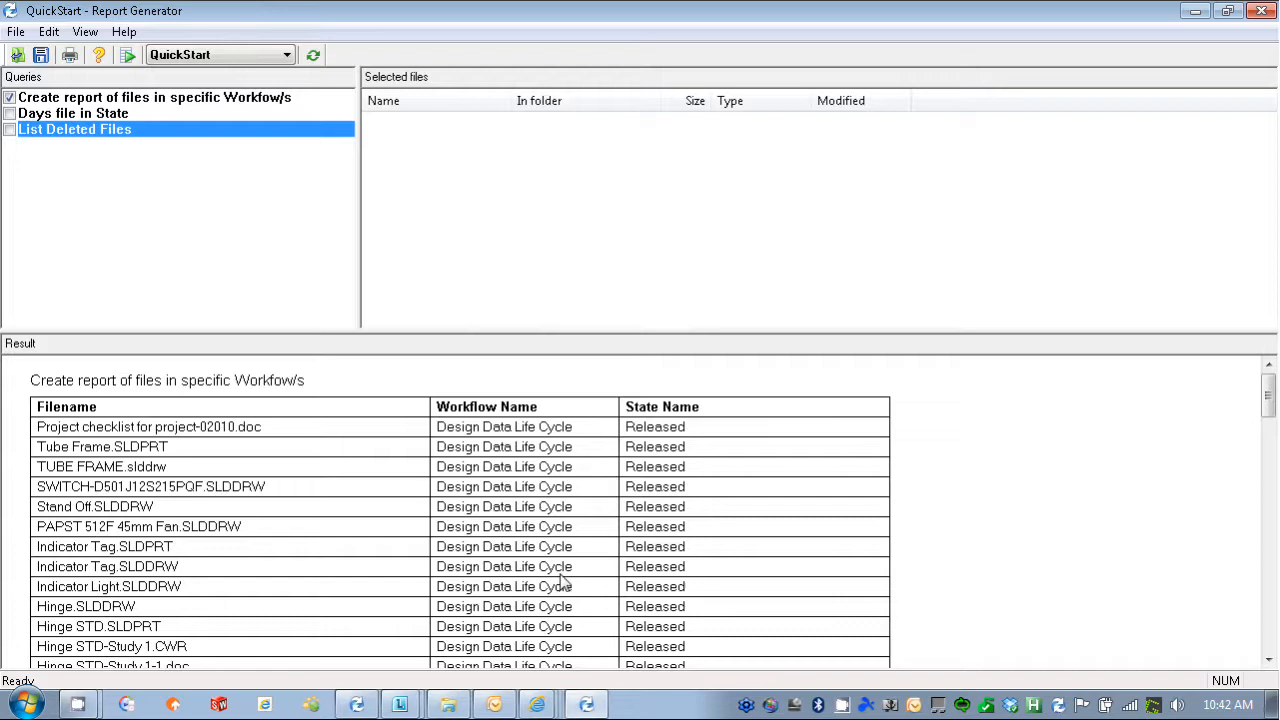
pyautogui.moveTo(195, 408)
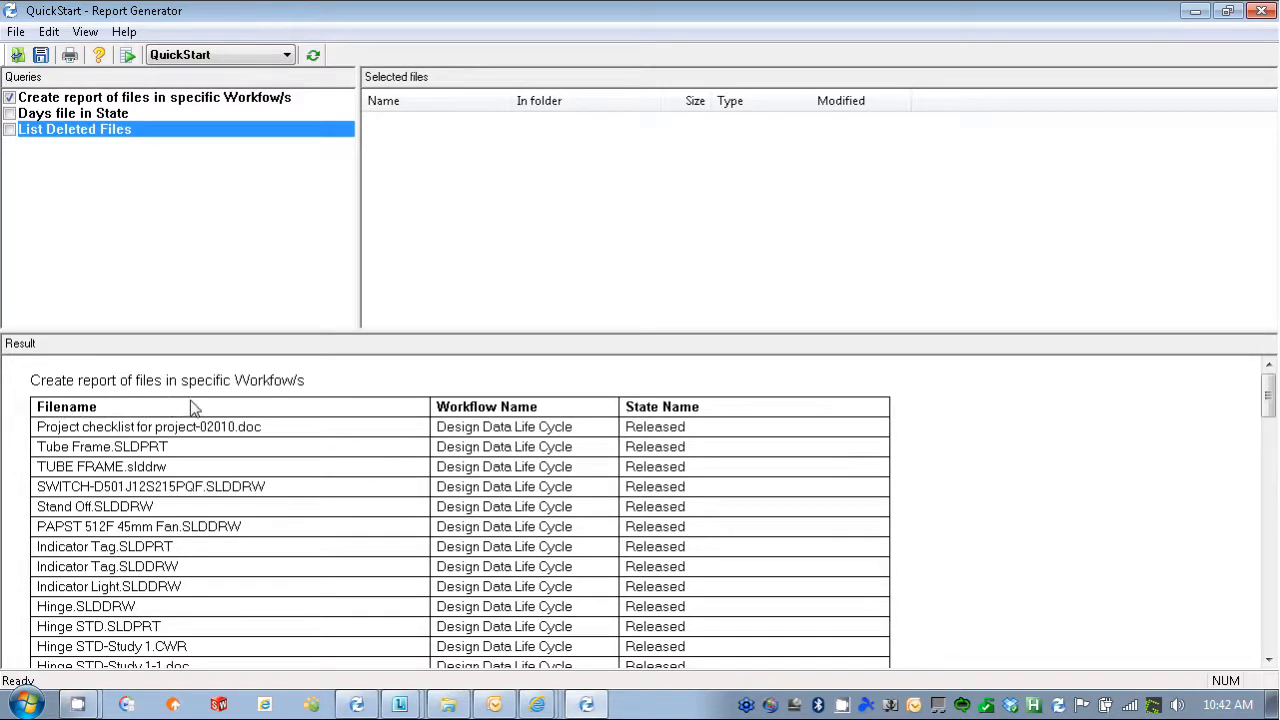
pyautogui.moveTo(788, 404)
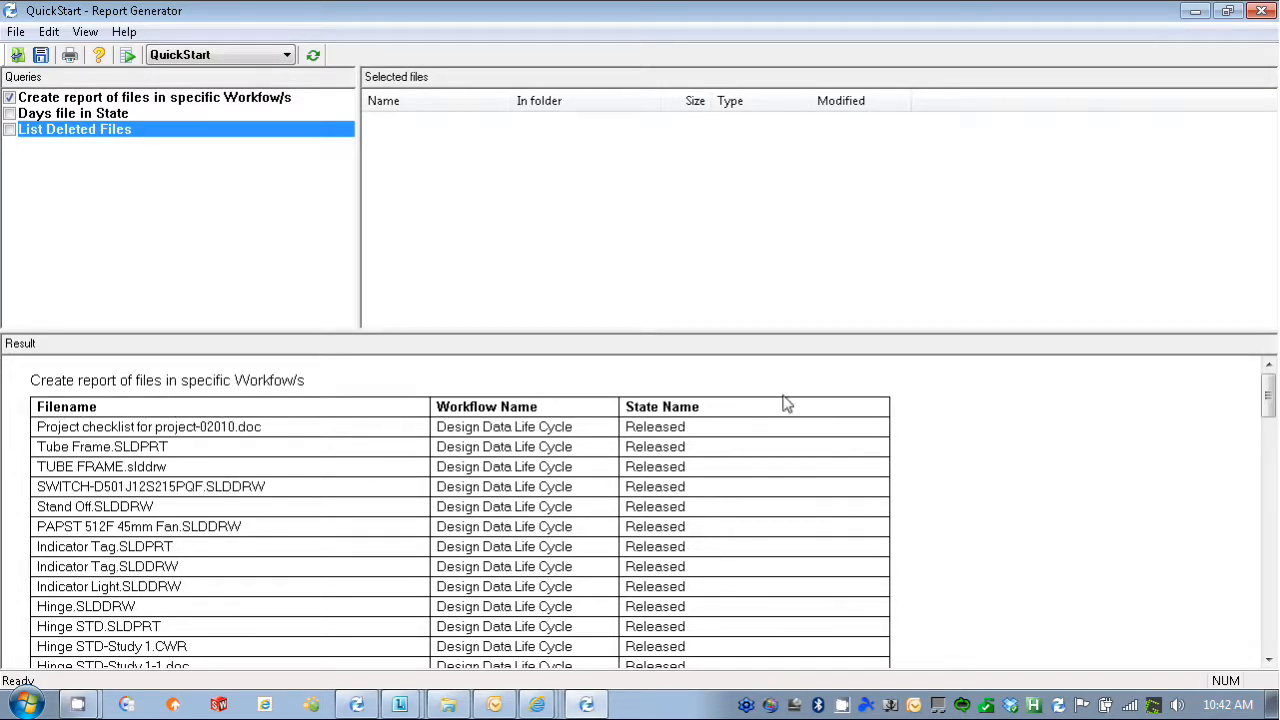
pyautogui.moveTo(657, 415)
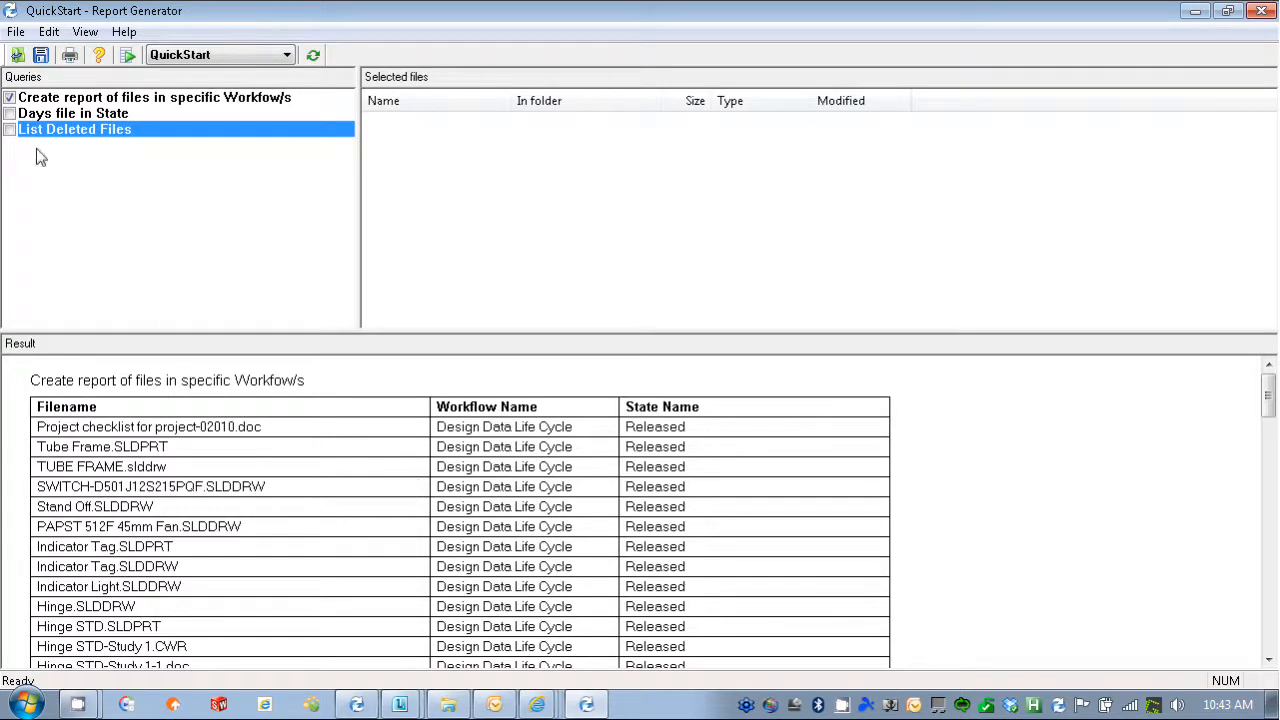
pyautogui.click(16, 31)
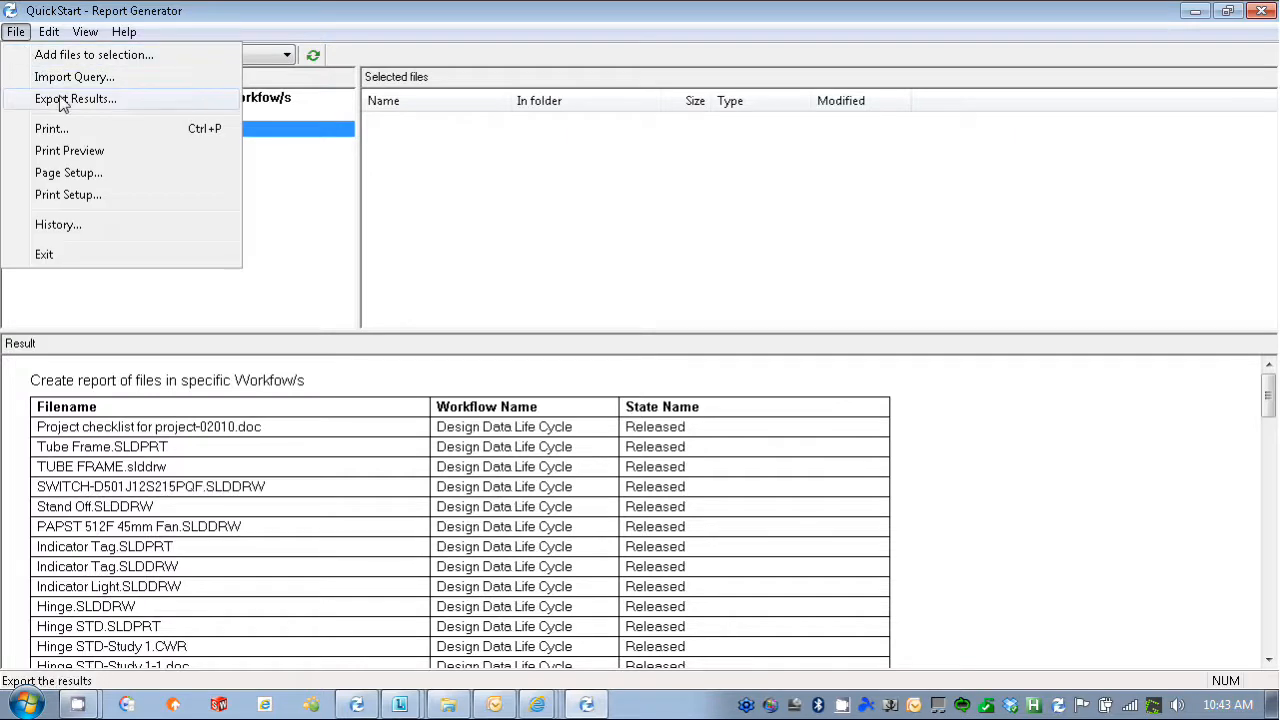
pyautogui.click(75, 98)
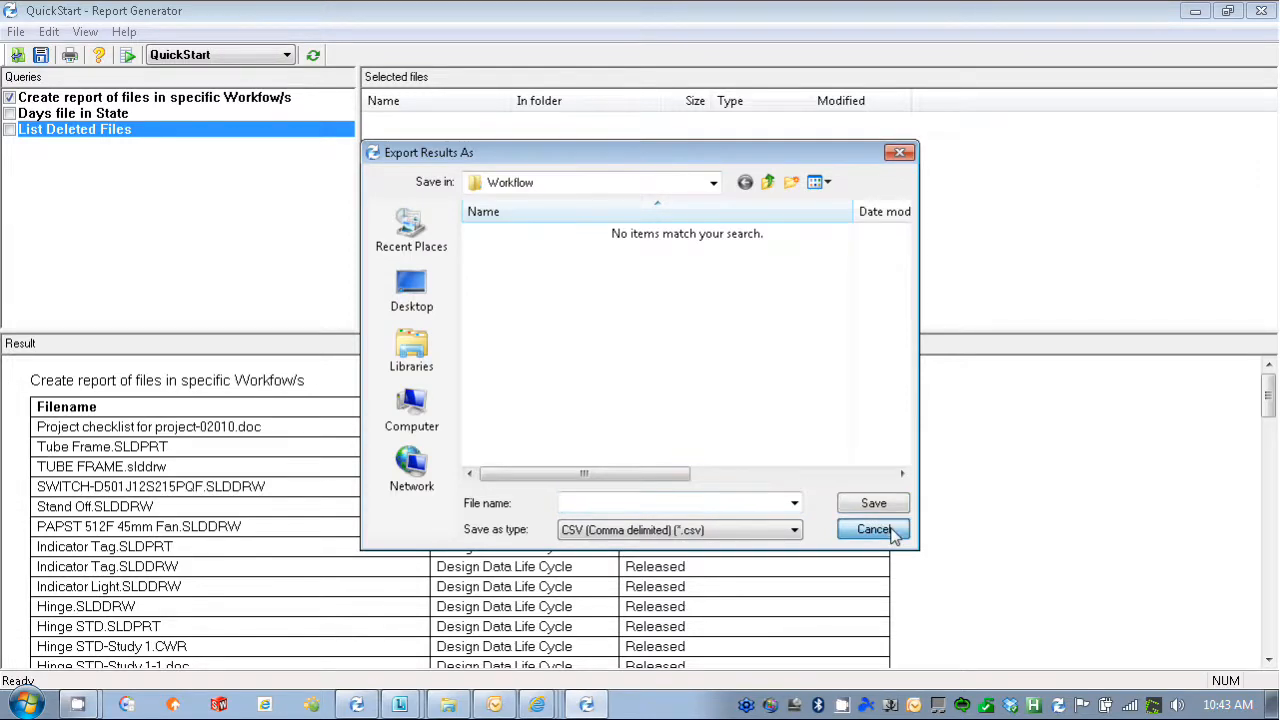
pyautogui.click(872, 529)
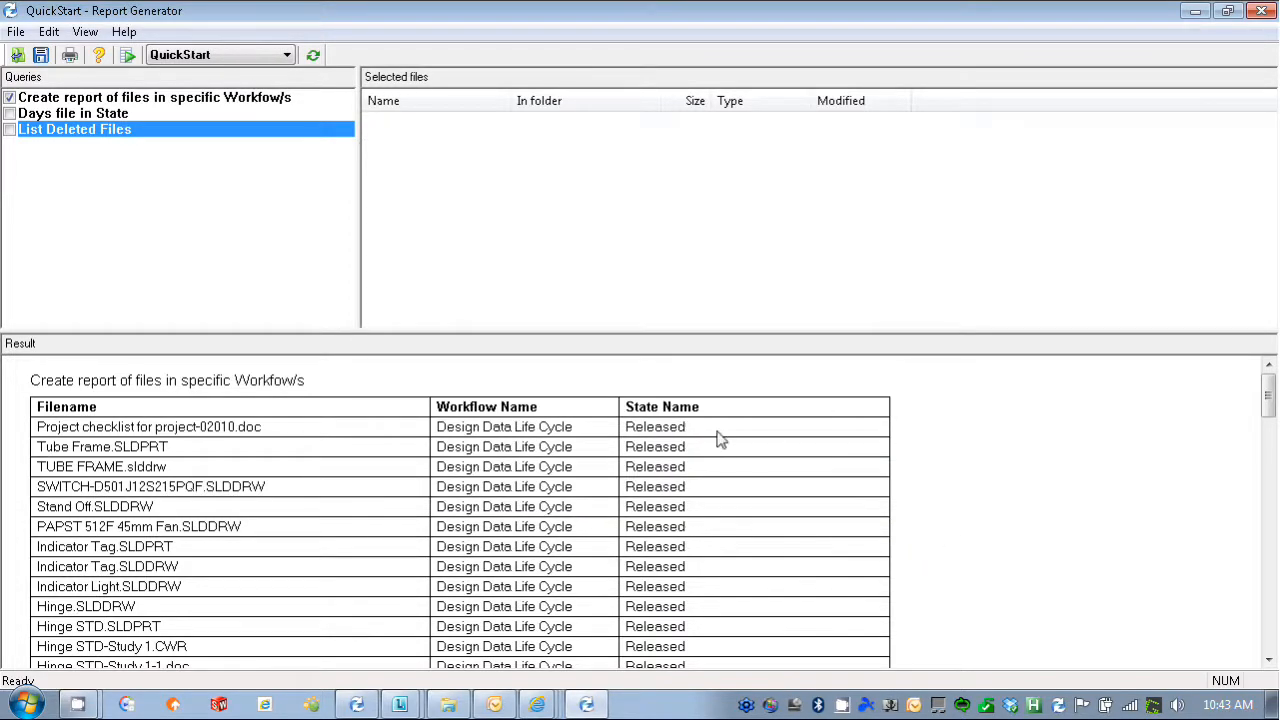
pyautogui.moveTo(655, 442)
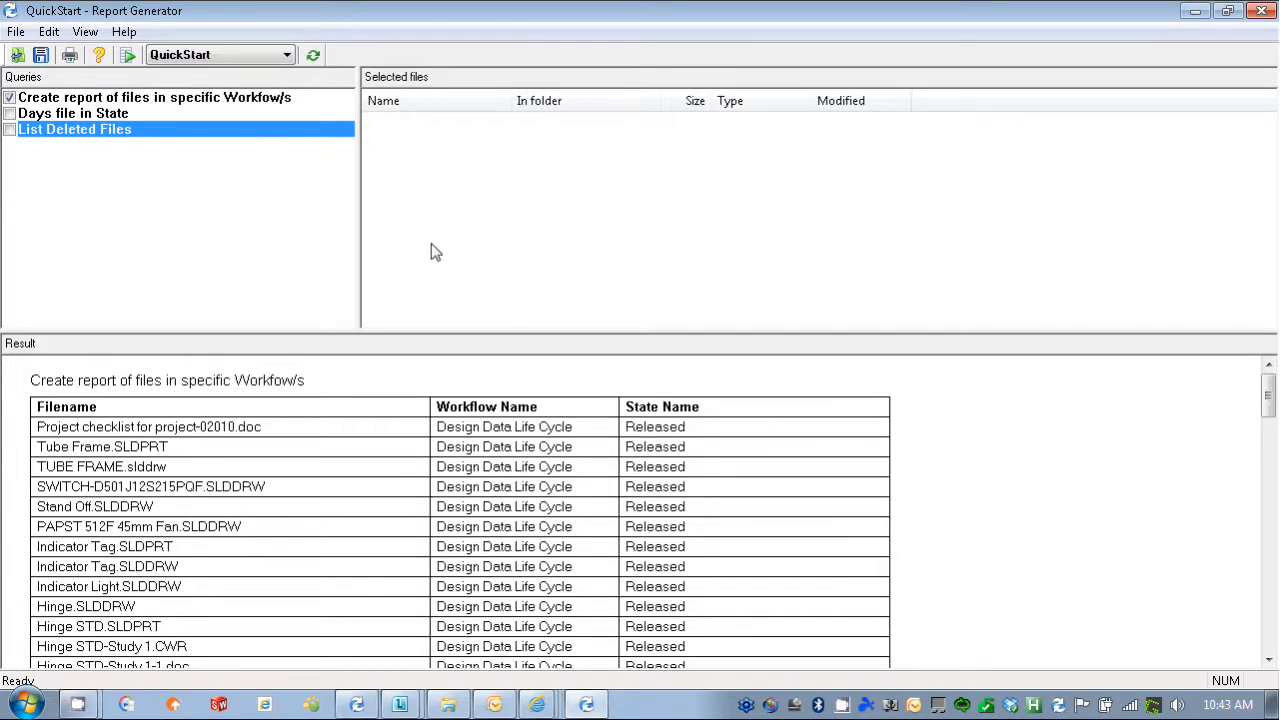
pyautogui.moveTo(160, 74)
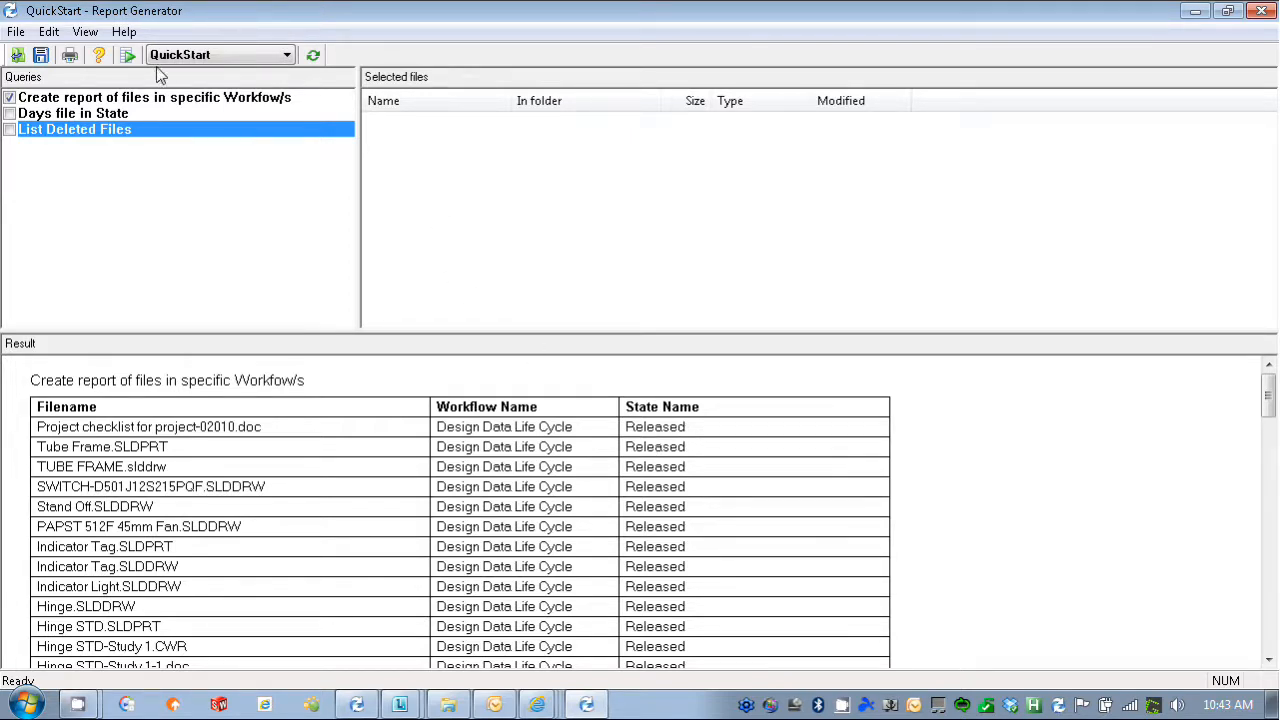
# Browse the Help menu, then open the View menu's pane display options.
pyautogui.click(124, 31)
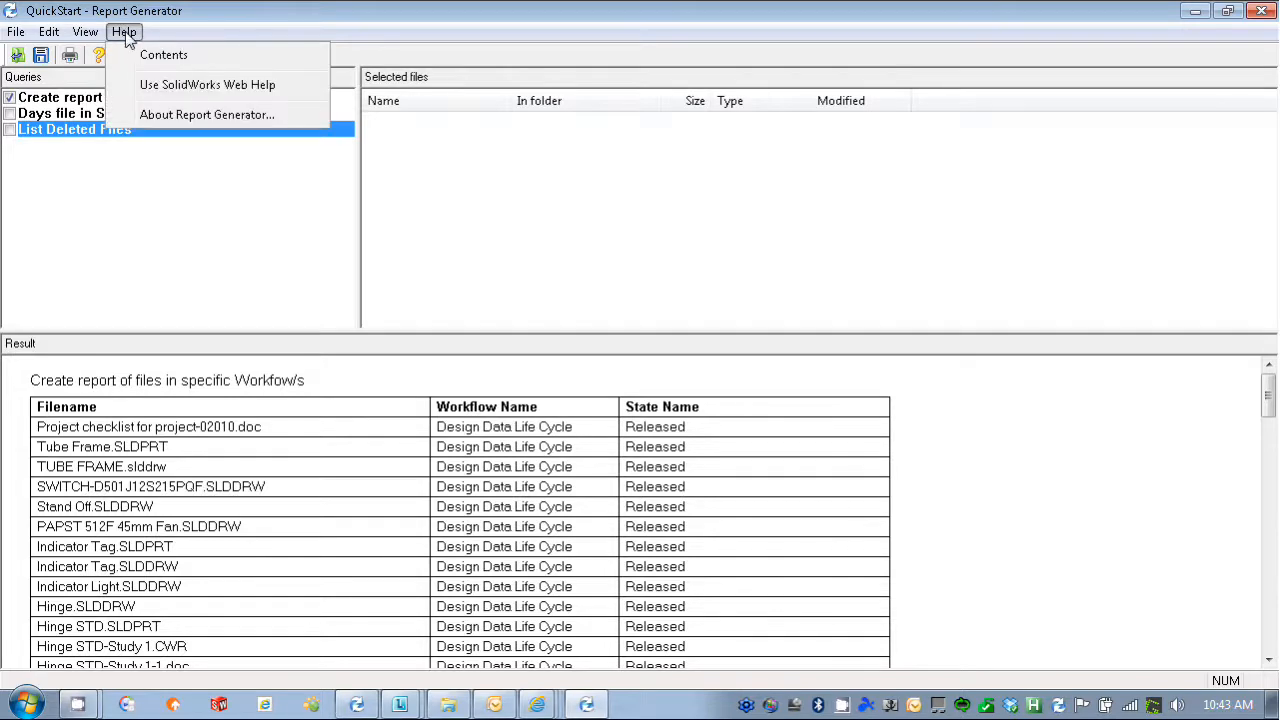
pyautogui.moveTo(207, 114)
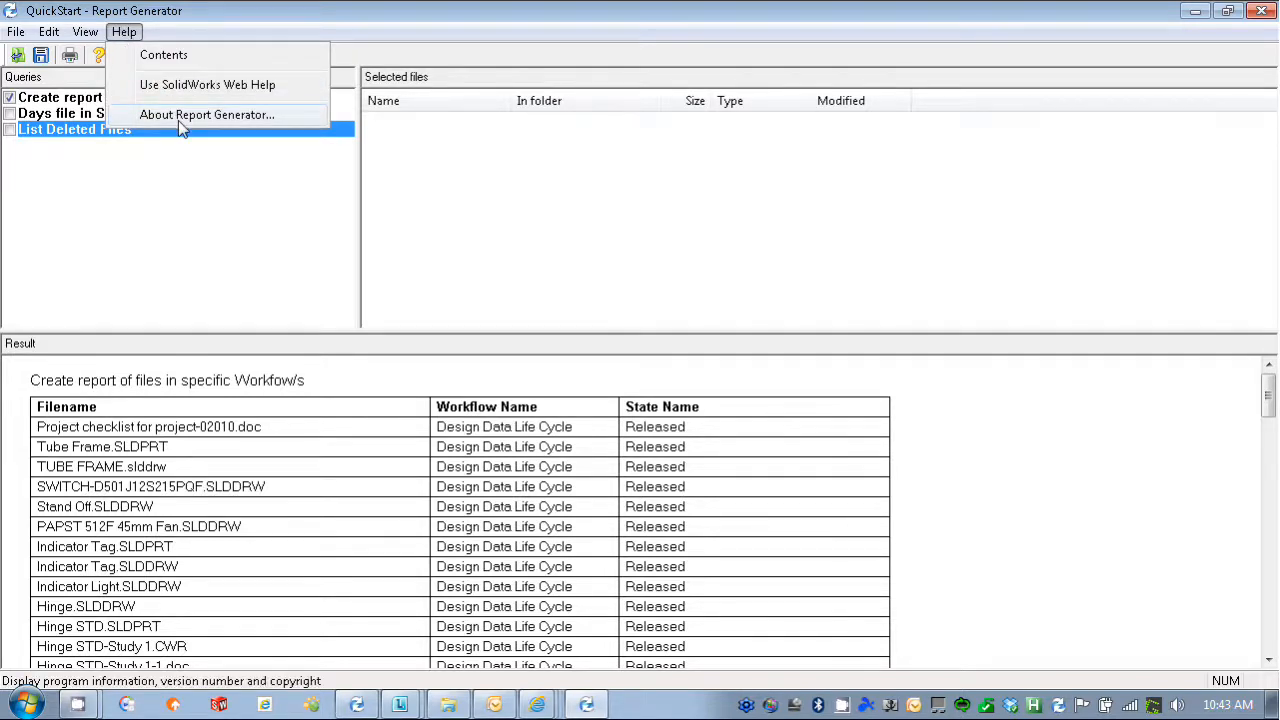
pyautogui.moveTo(207, 84)
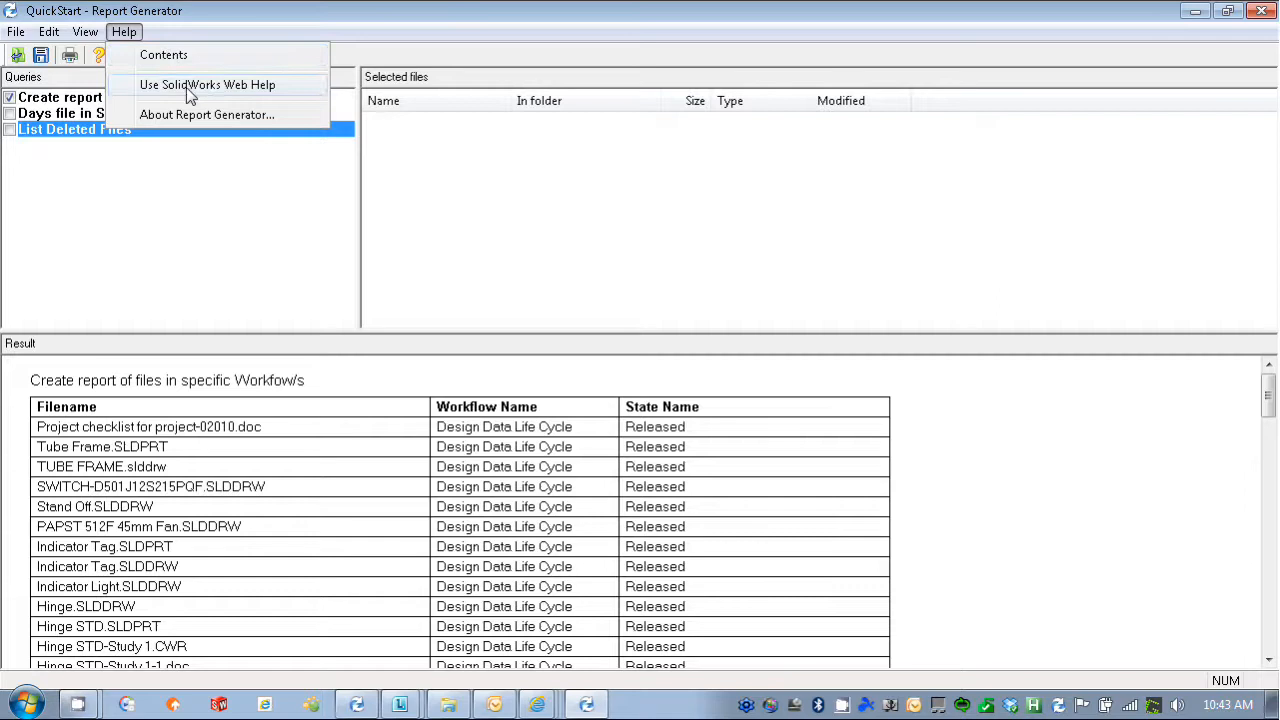
pyautogui.moveTo(193, 138)
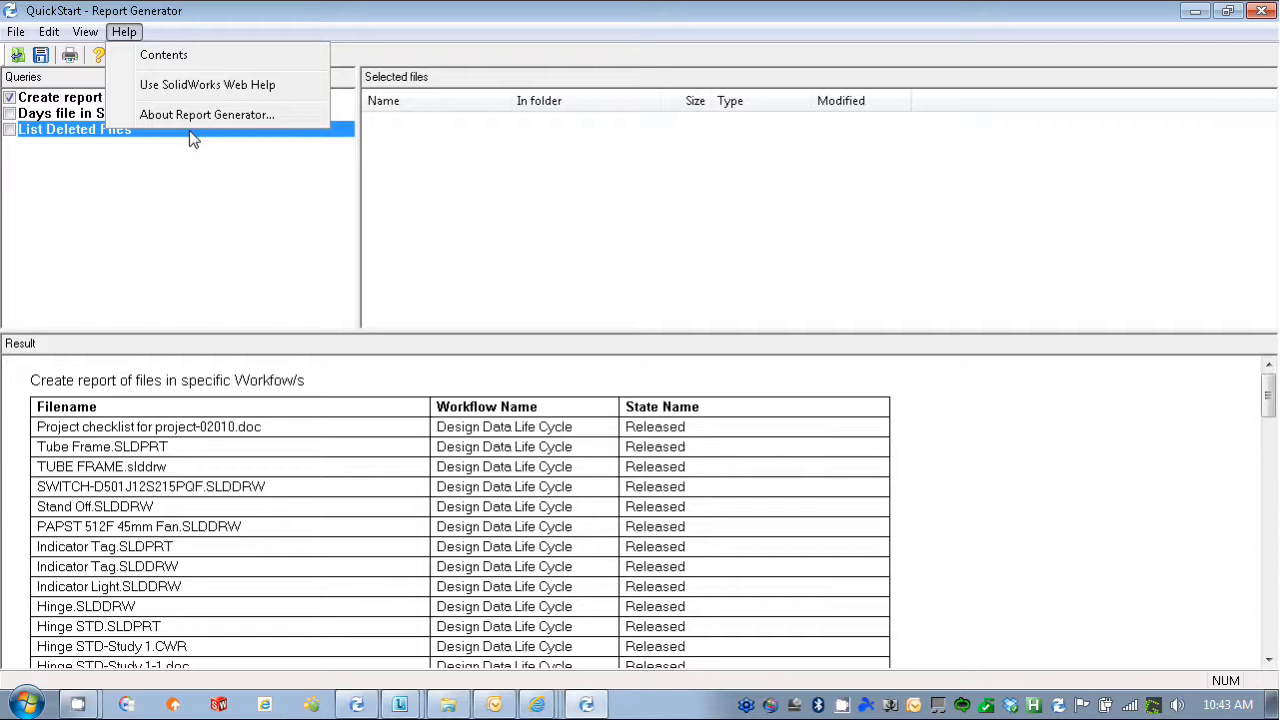
pyautogui.click(85, 31)
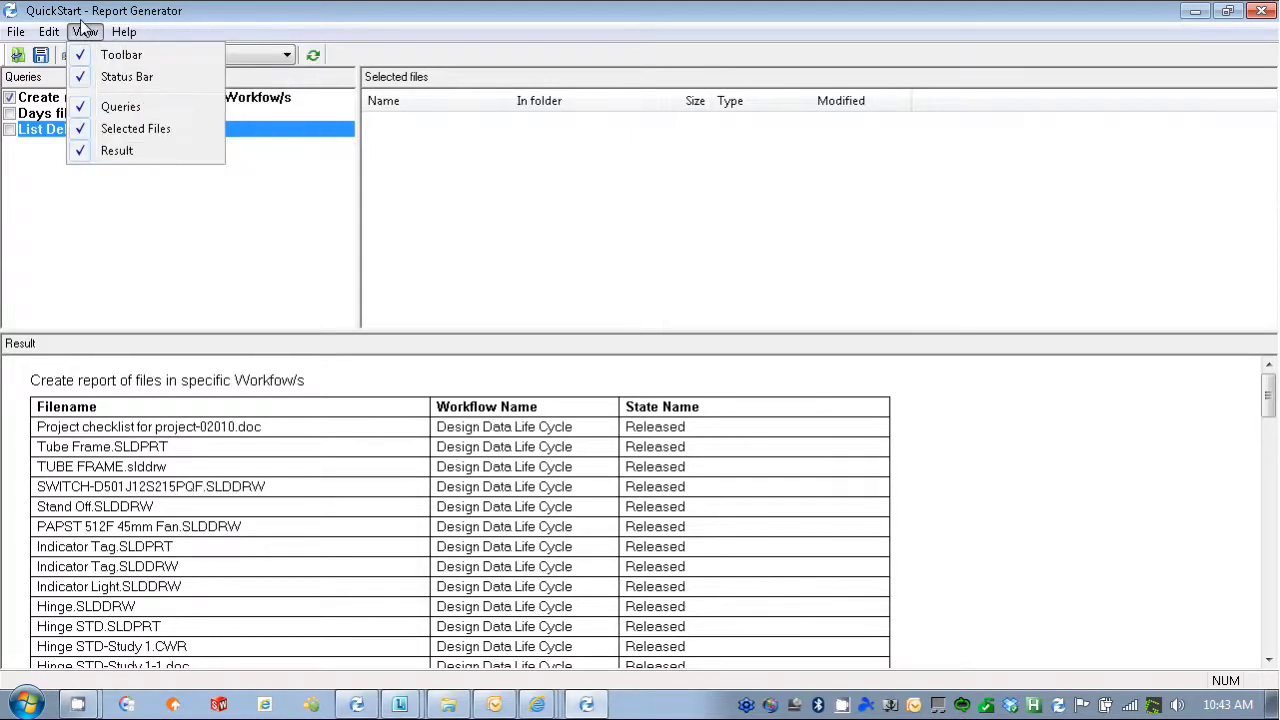